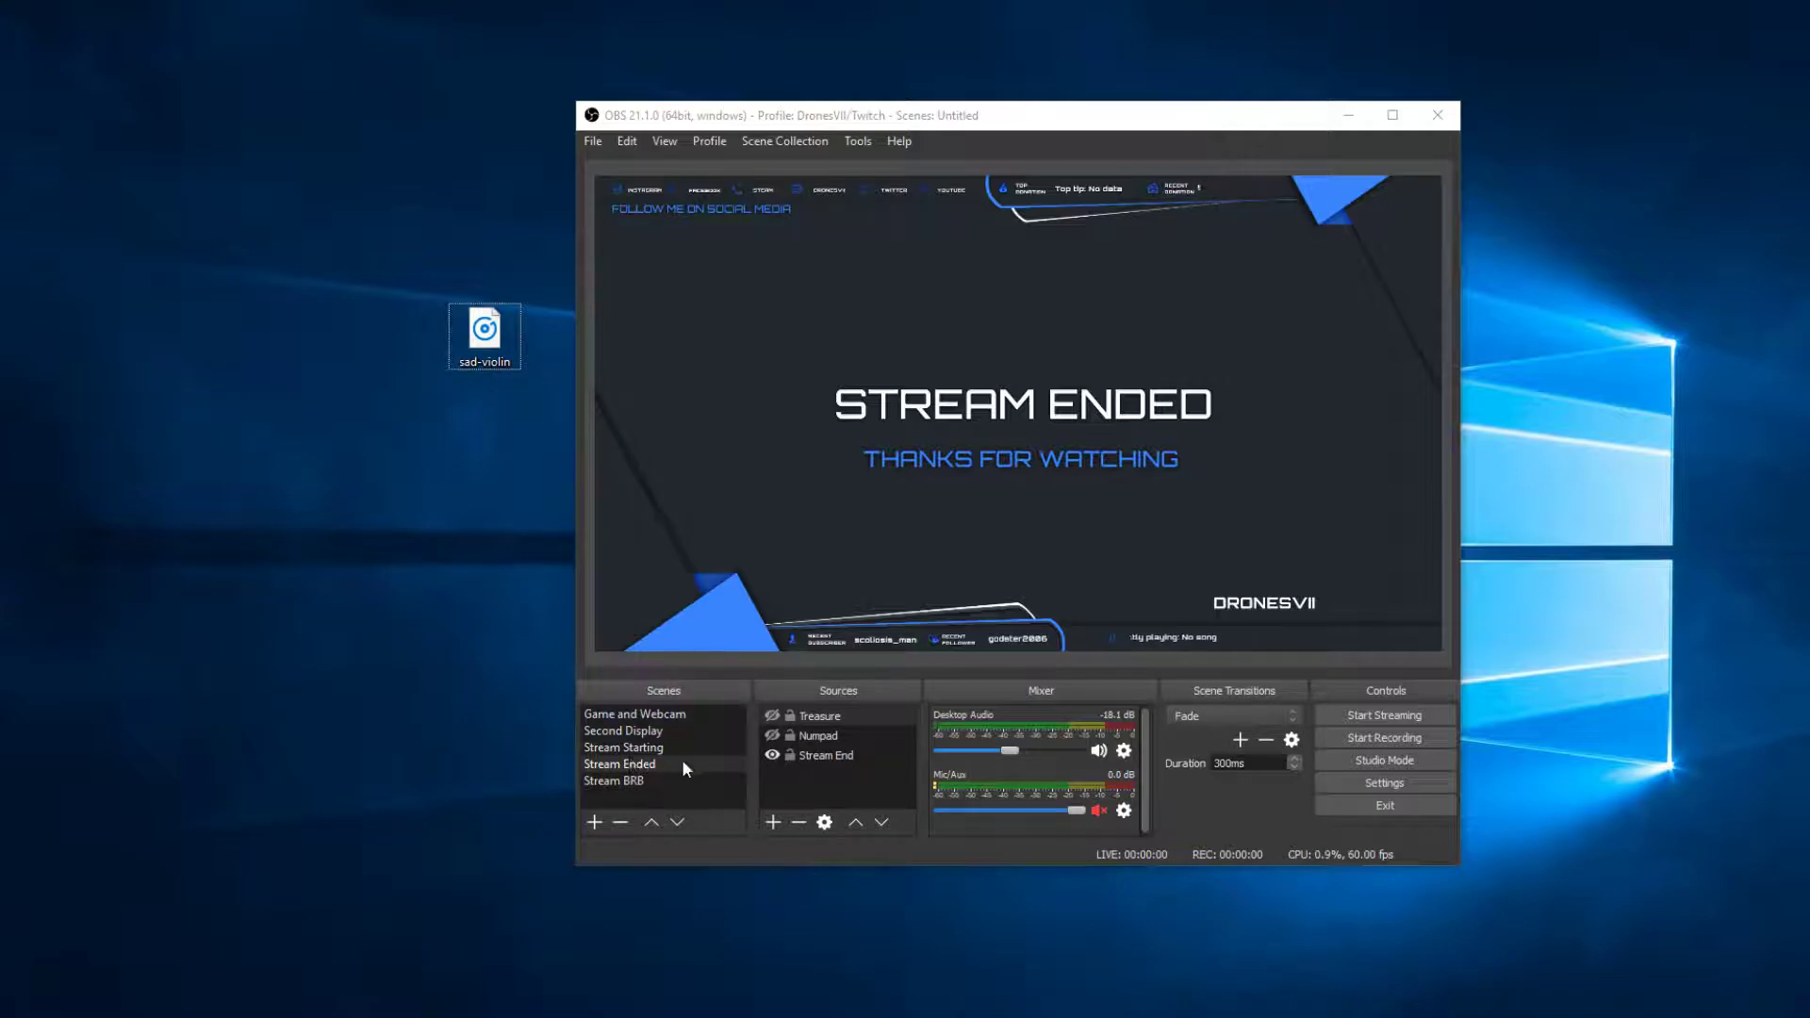
Select the Stream Ended scene so it becomes active in the preview.
click(620, 764)
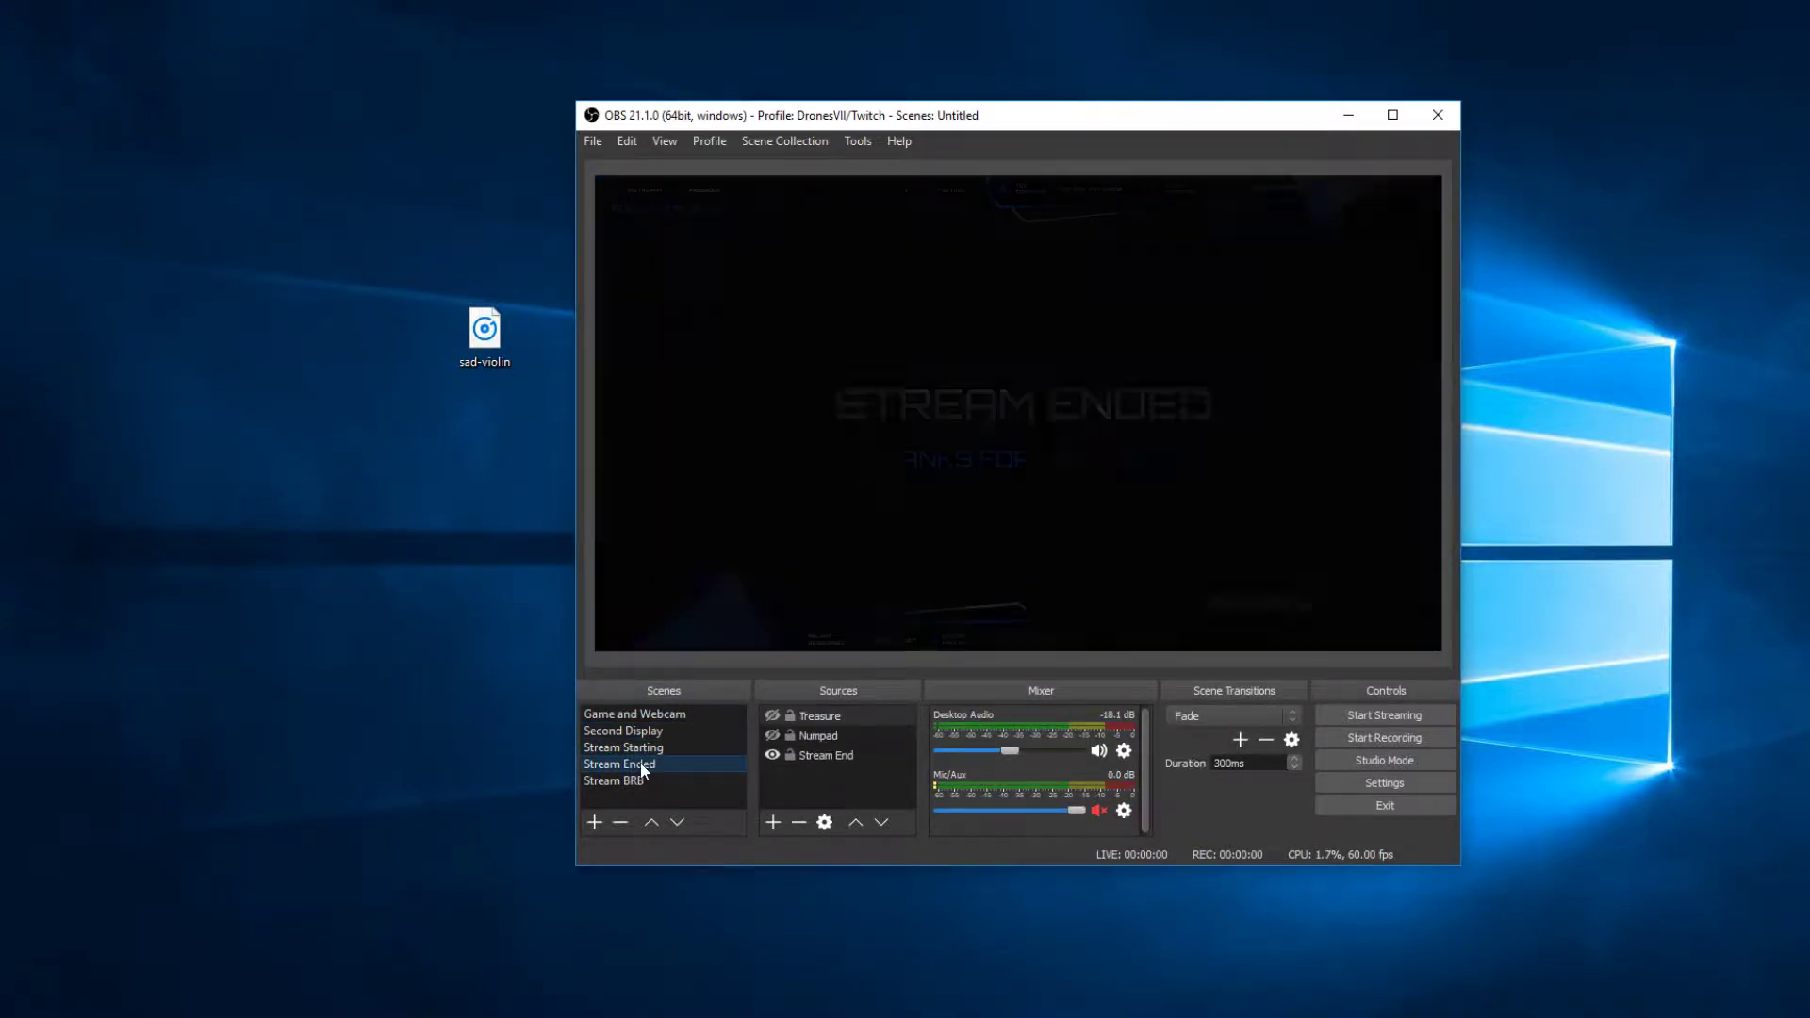
click(773, 822)
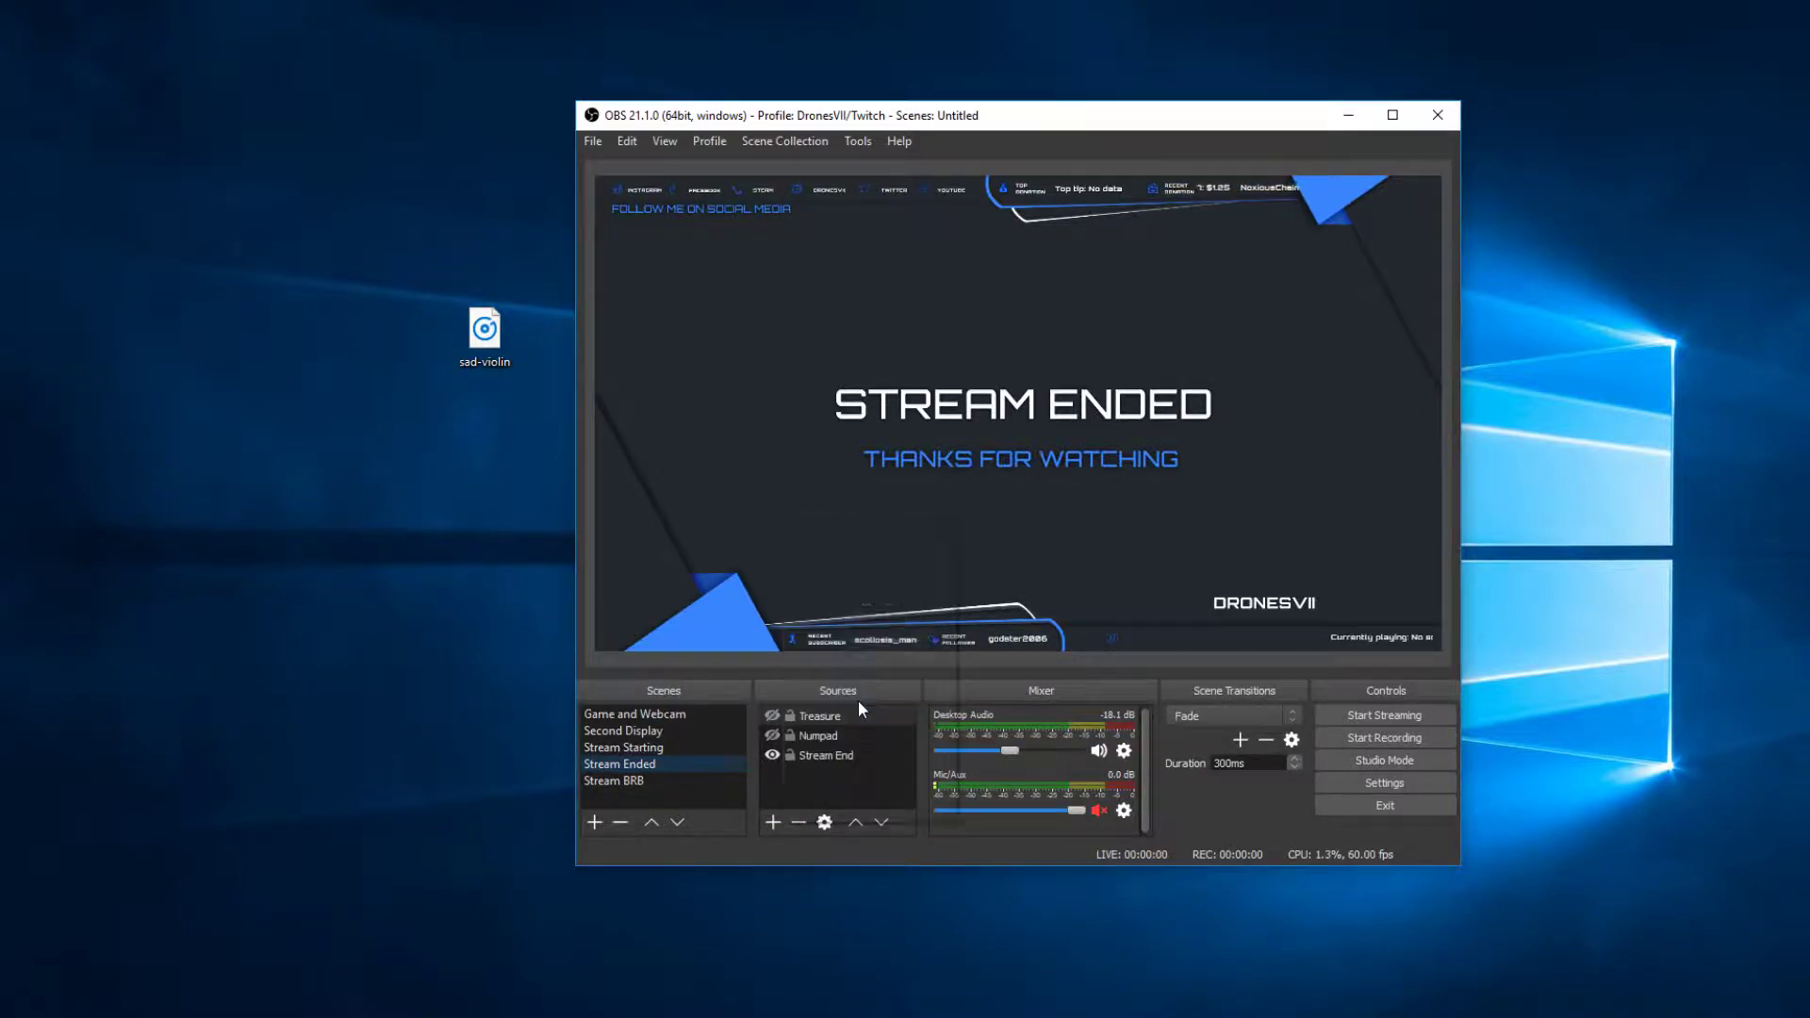
Add a new Media Source named 'Despacito 2' with 'Make source visible' unchecked.
click(773, 822)
text(Despac)
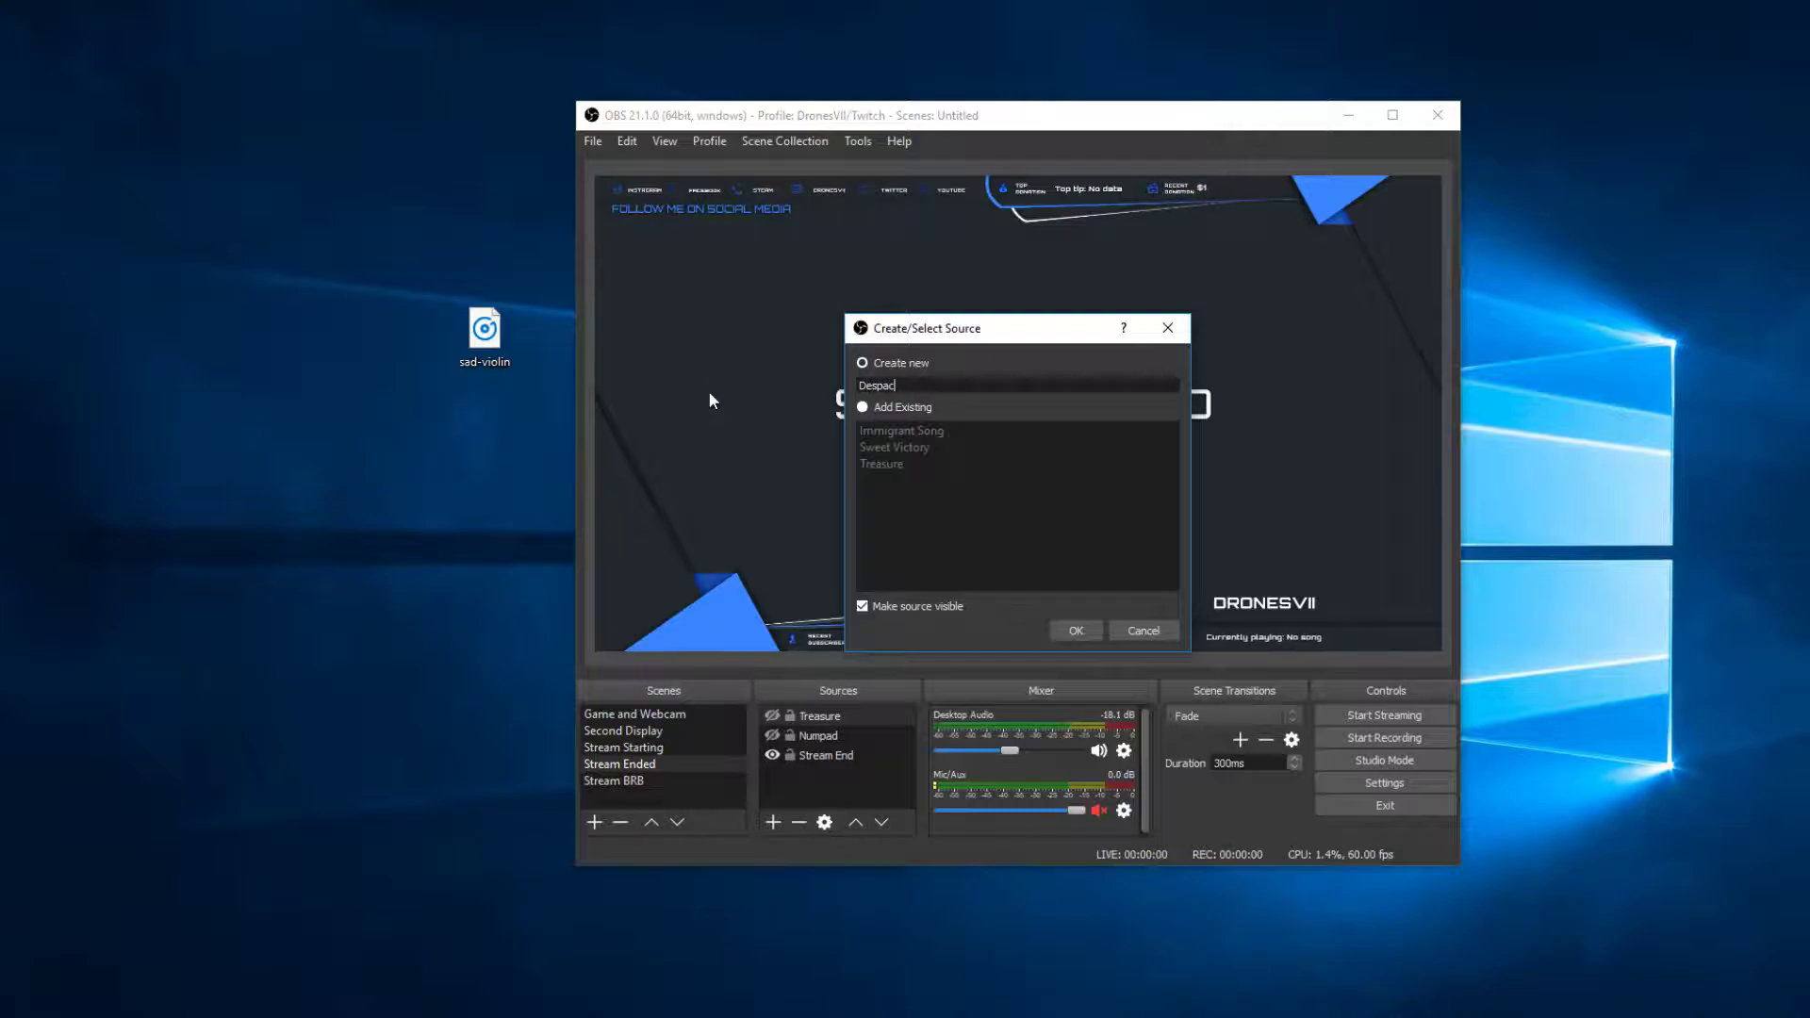
text(ito 2)
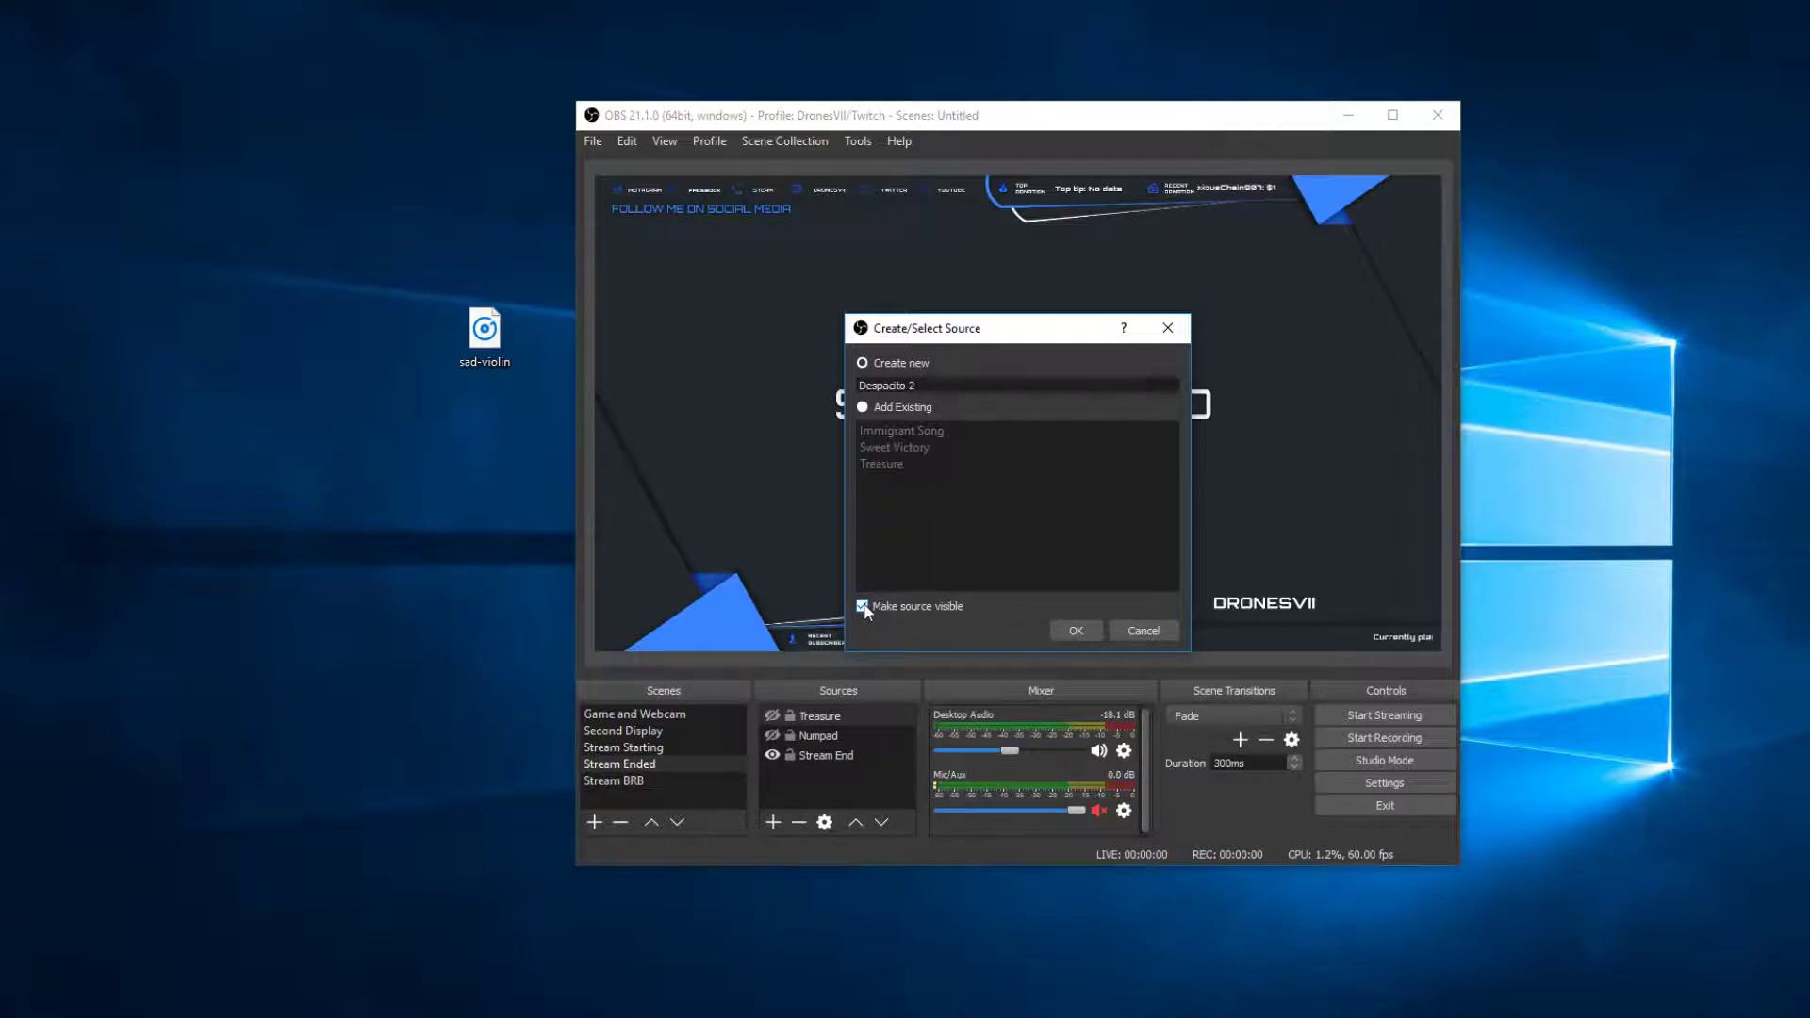
click(1073, 630)
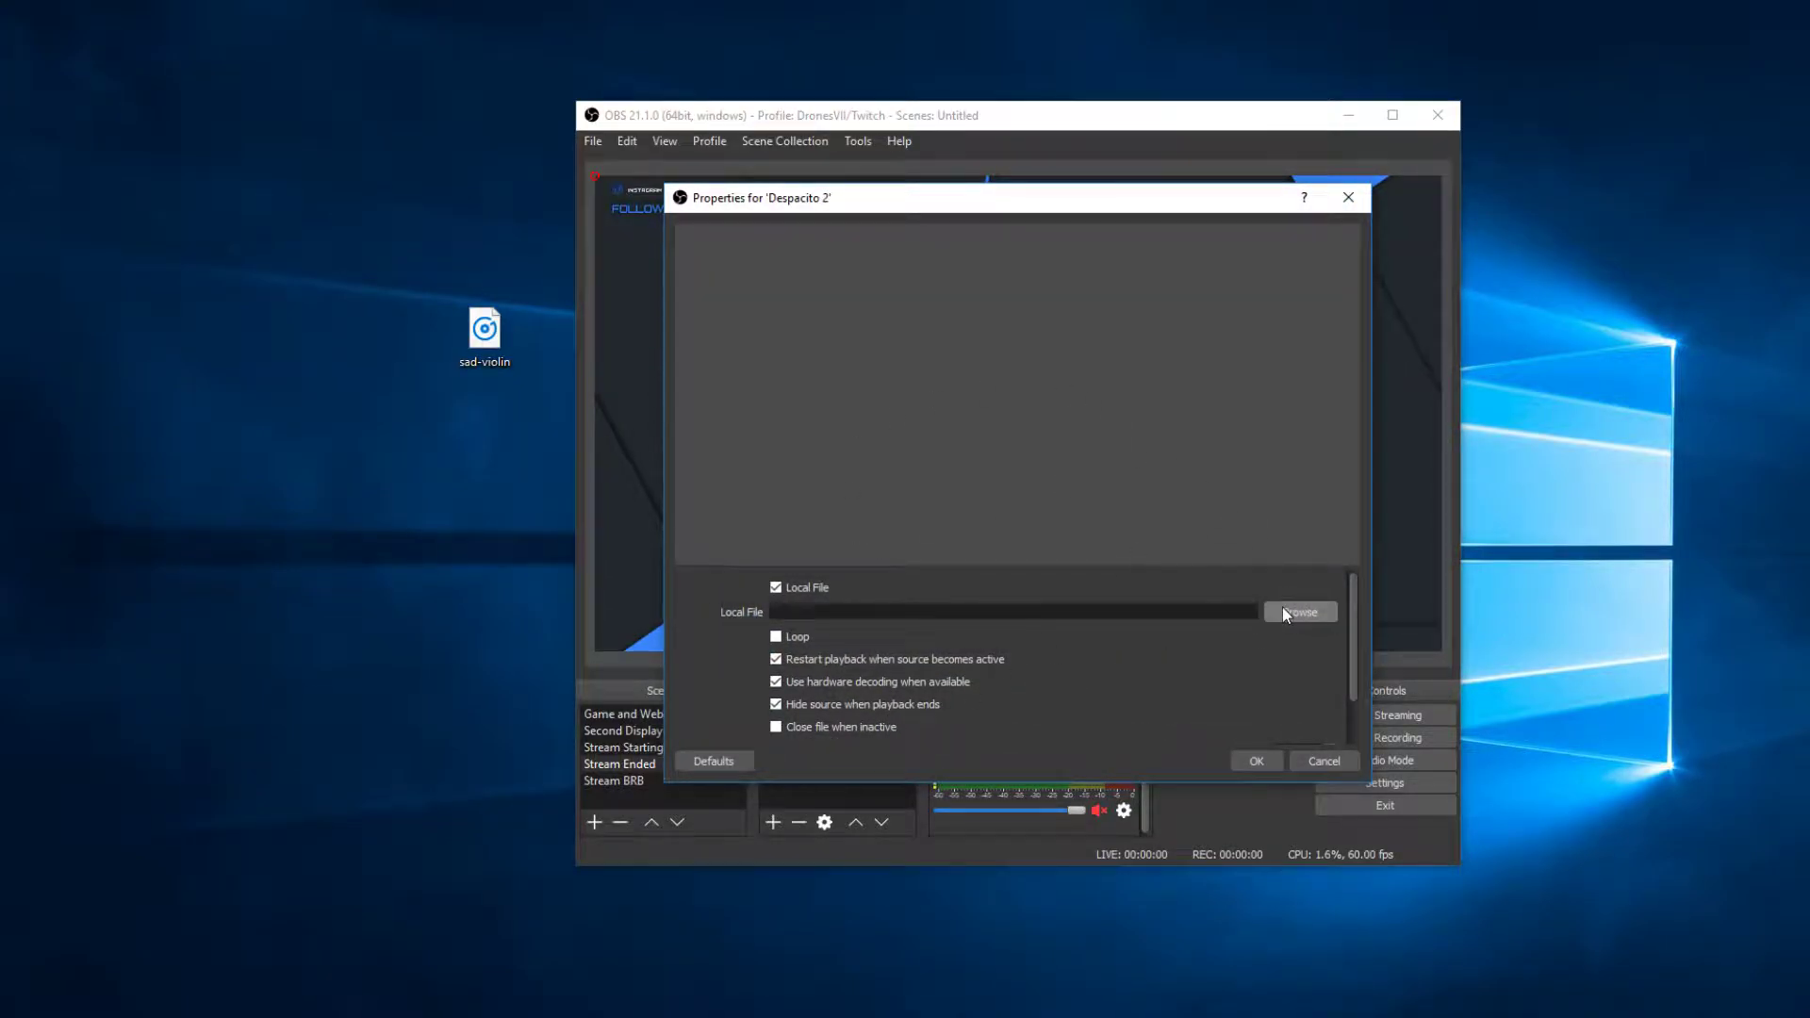
Browse to the desktop, choose sad-violin.mp3 as the local file, and confirm the properties.
click(1299, 610)
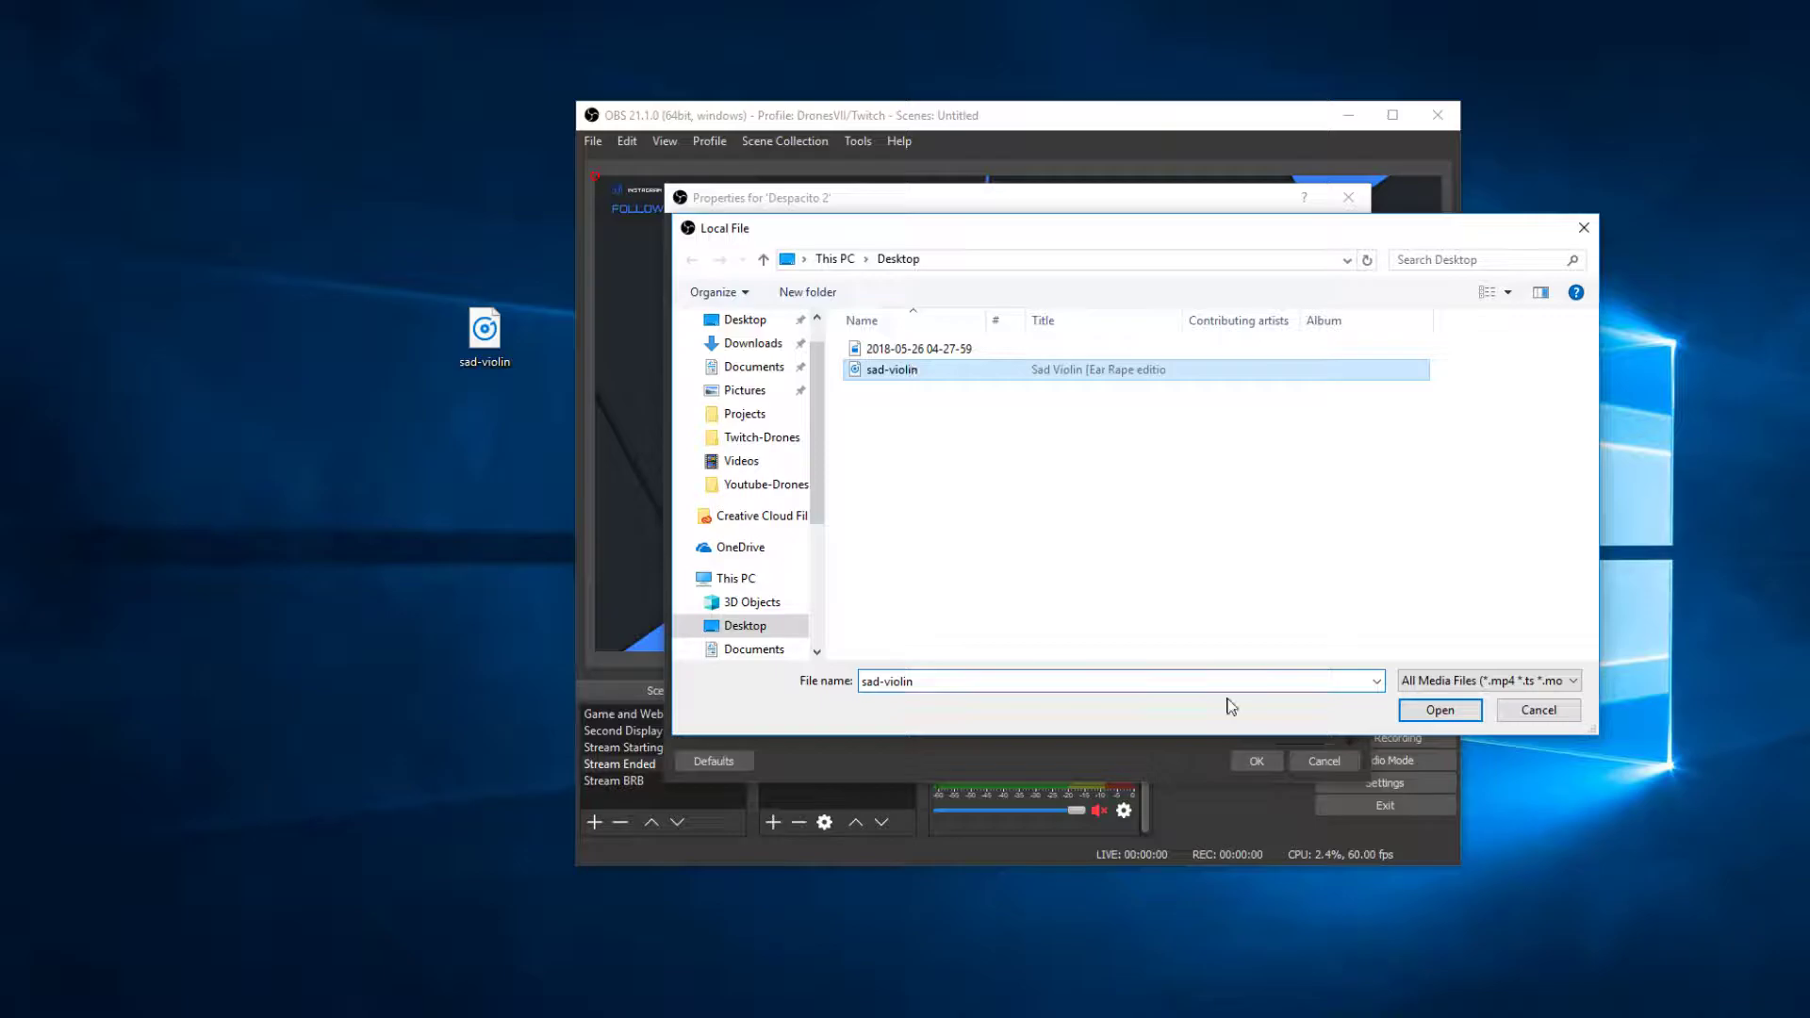
click(1439, 711)
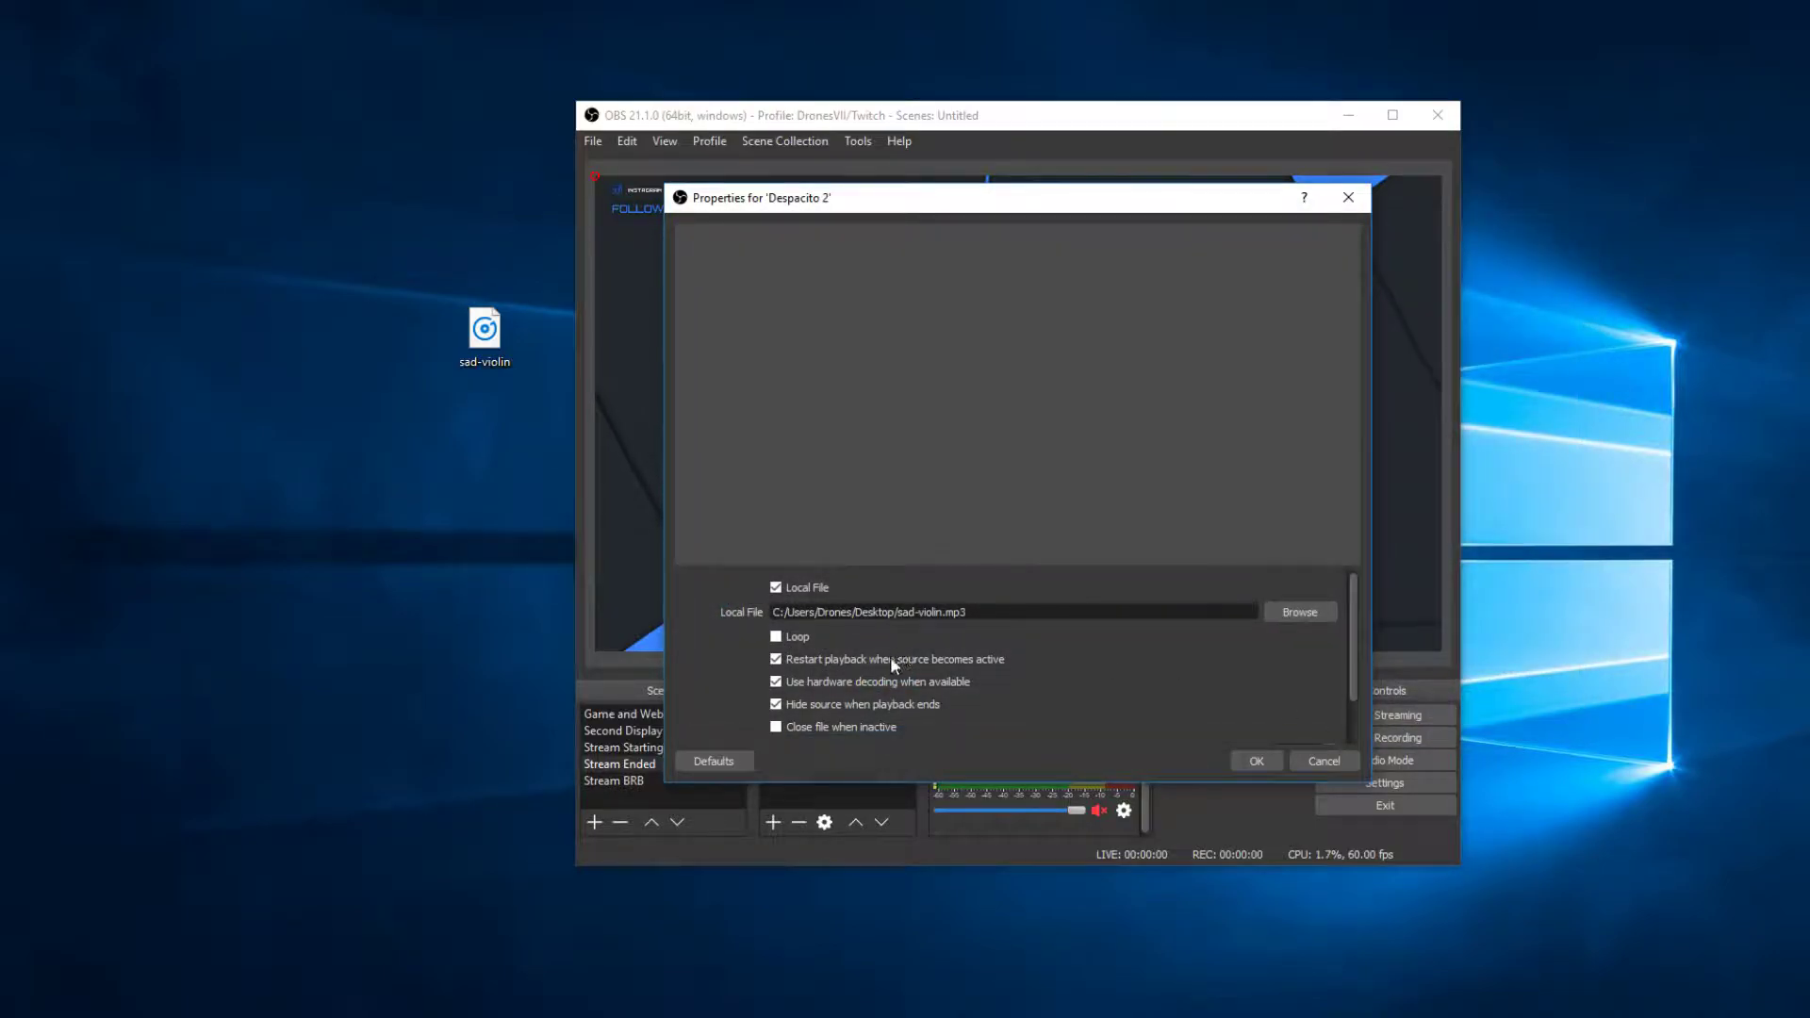
mouse_move(775, 635)
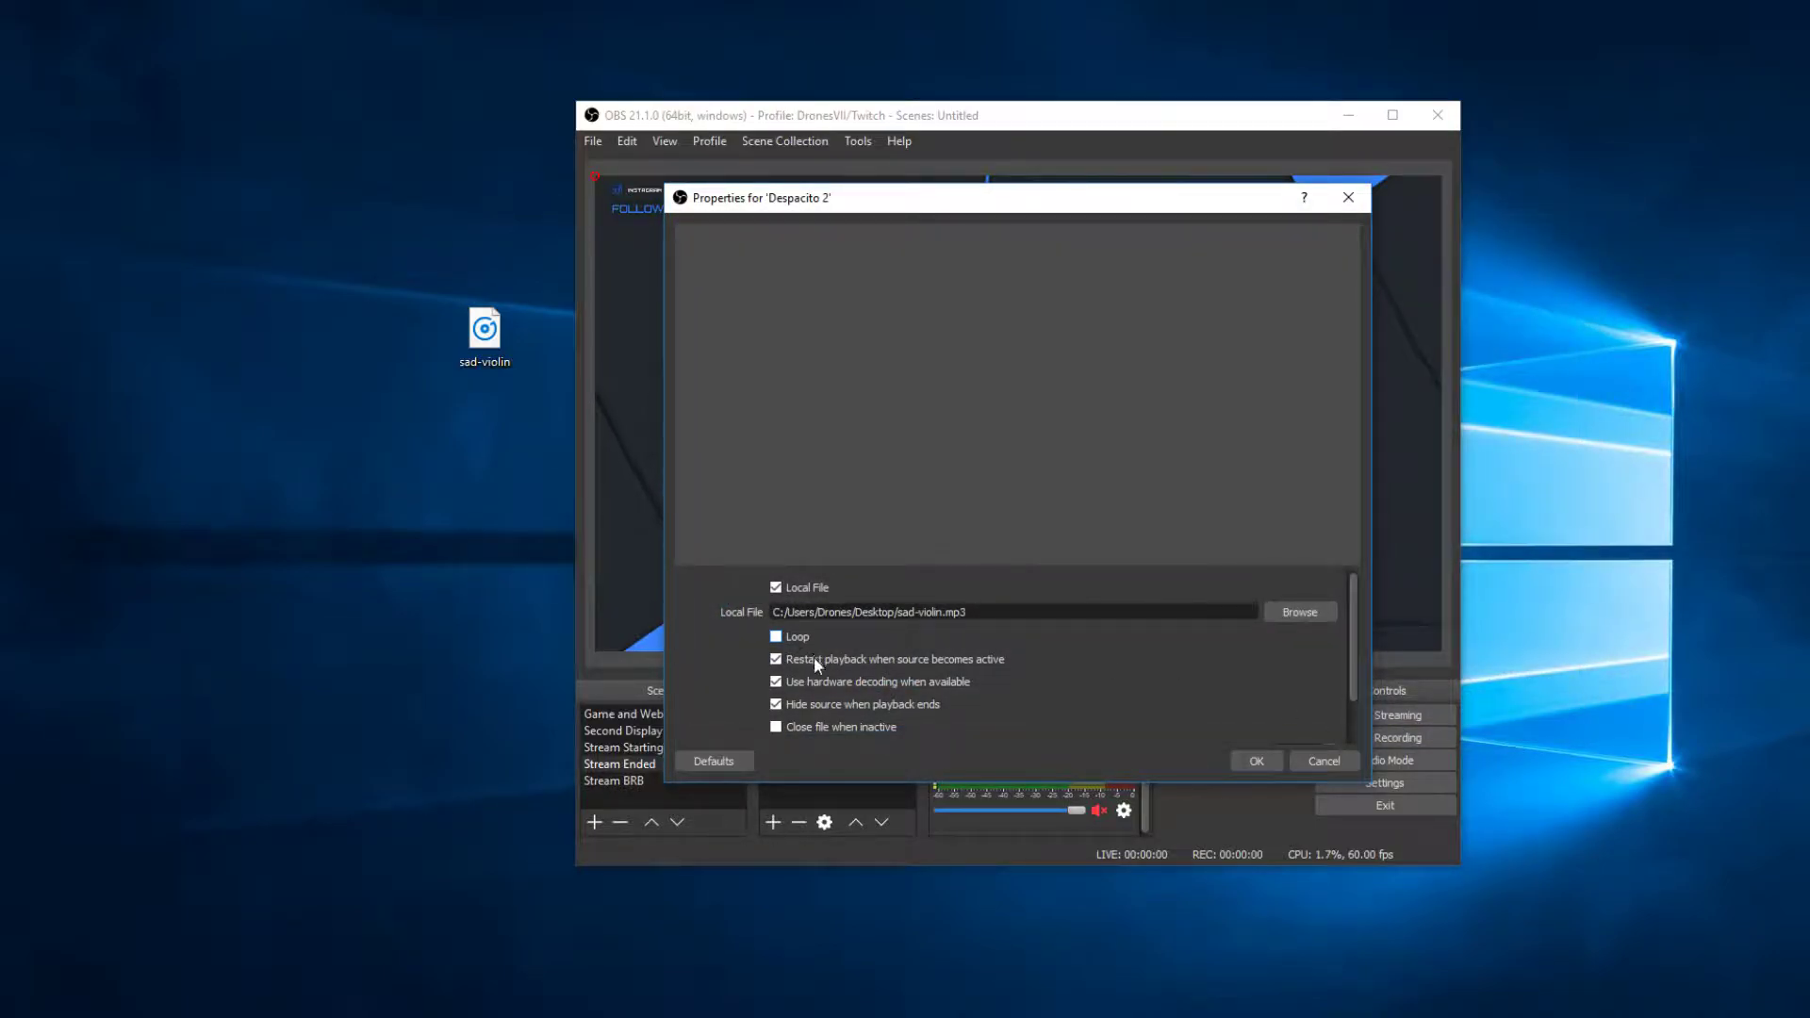
mouse_move(803, 743)
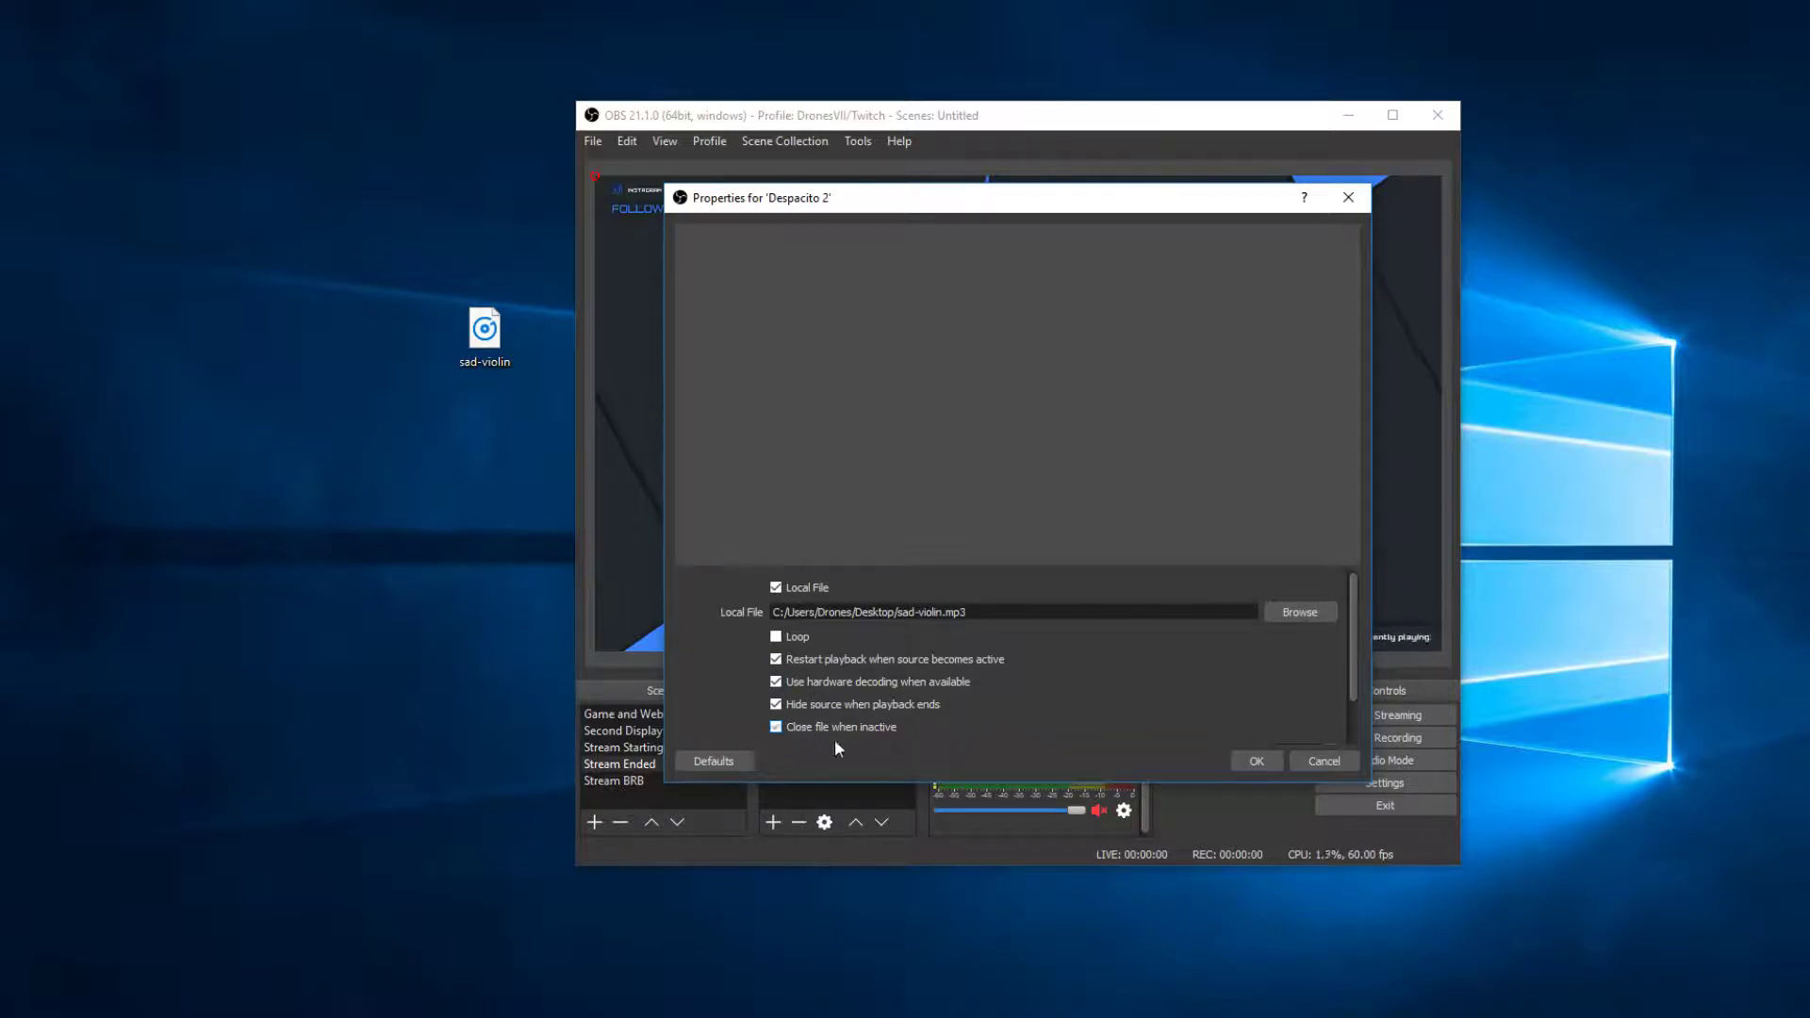
click(1255, 760)
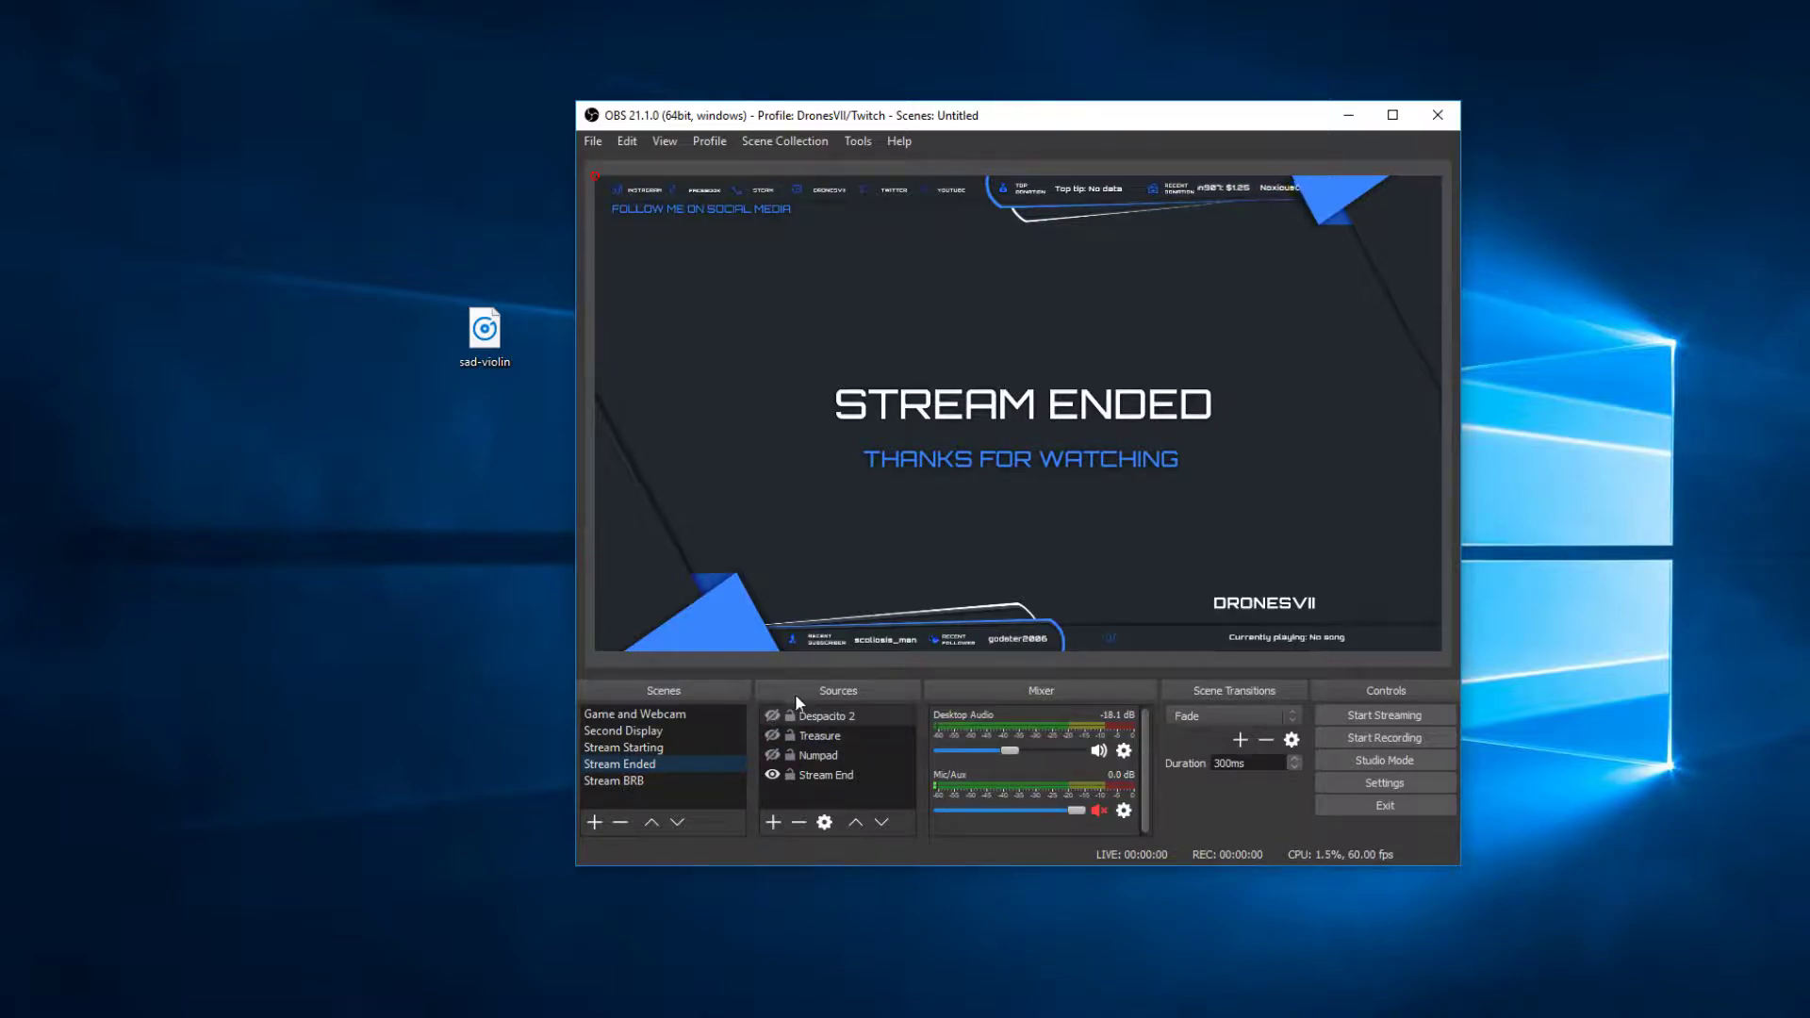
mouse_move(675, 803)
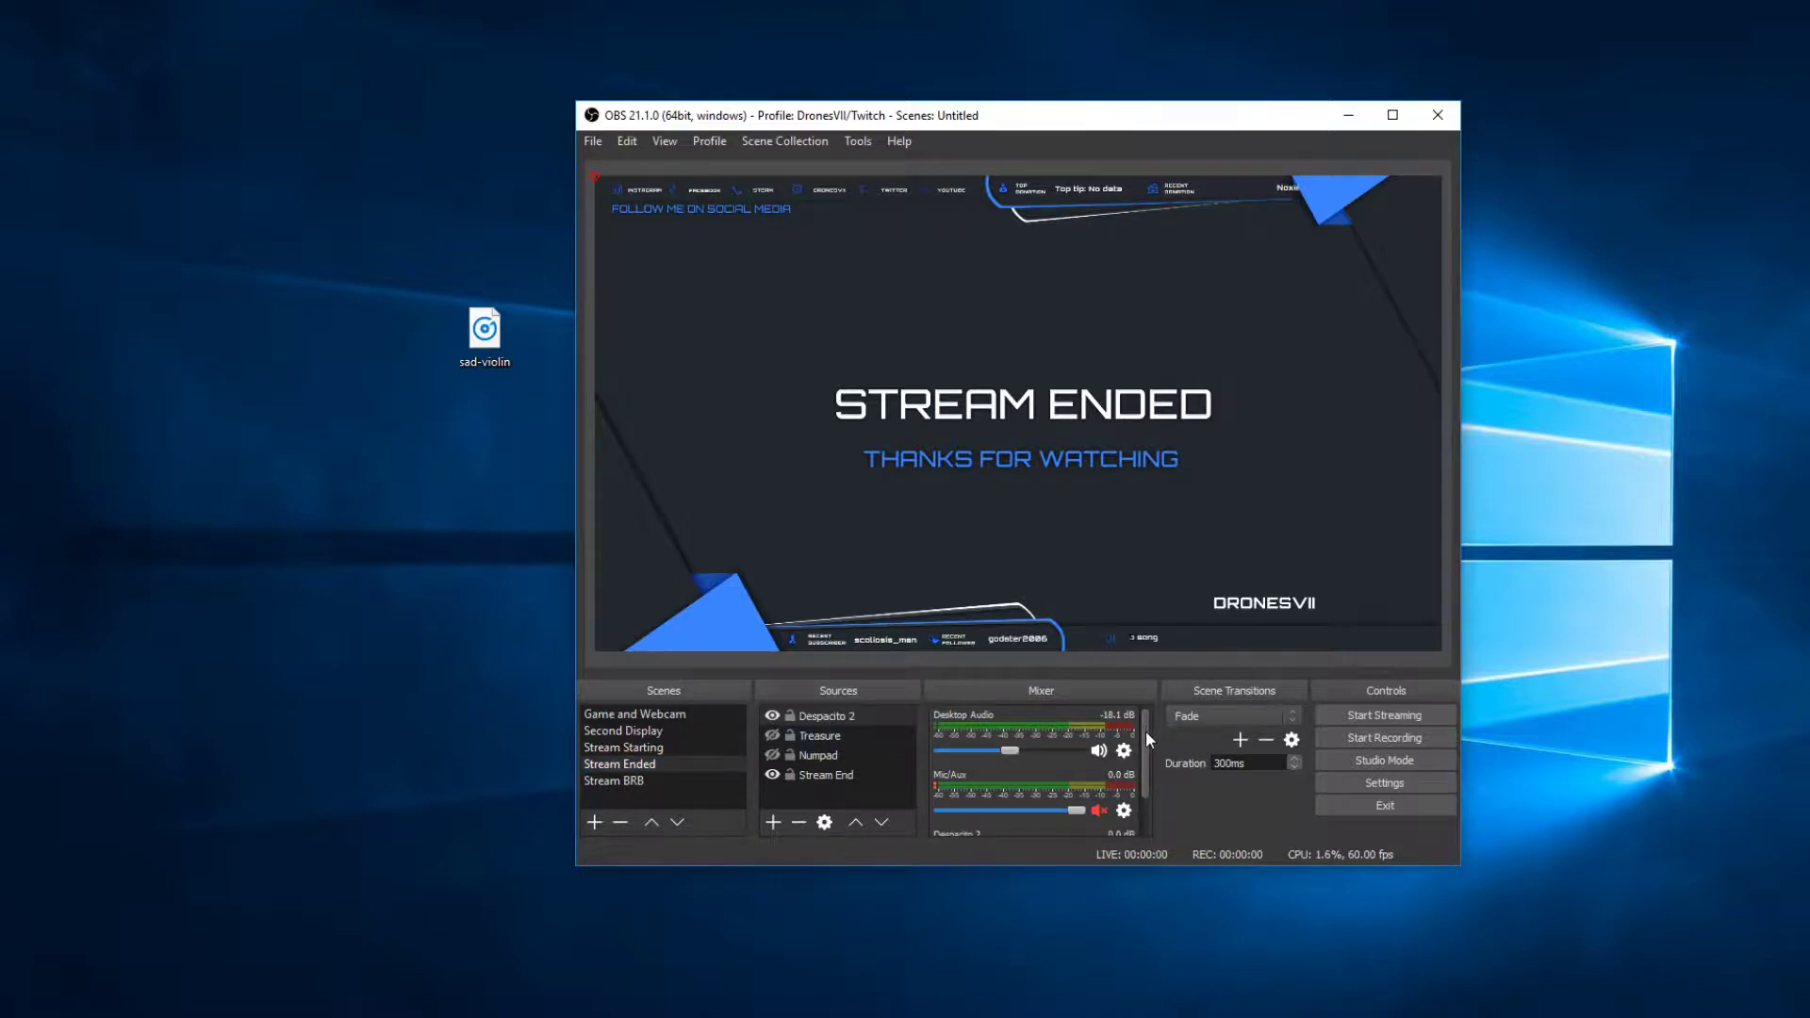
Scroll the Mixer to the Despacito 2 channel and reach its gear audio options.
scroll(down, 3)
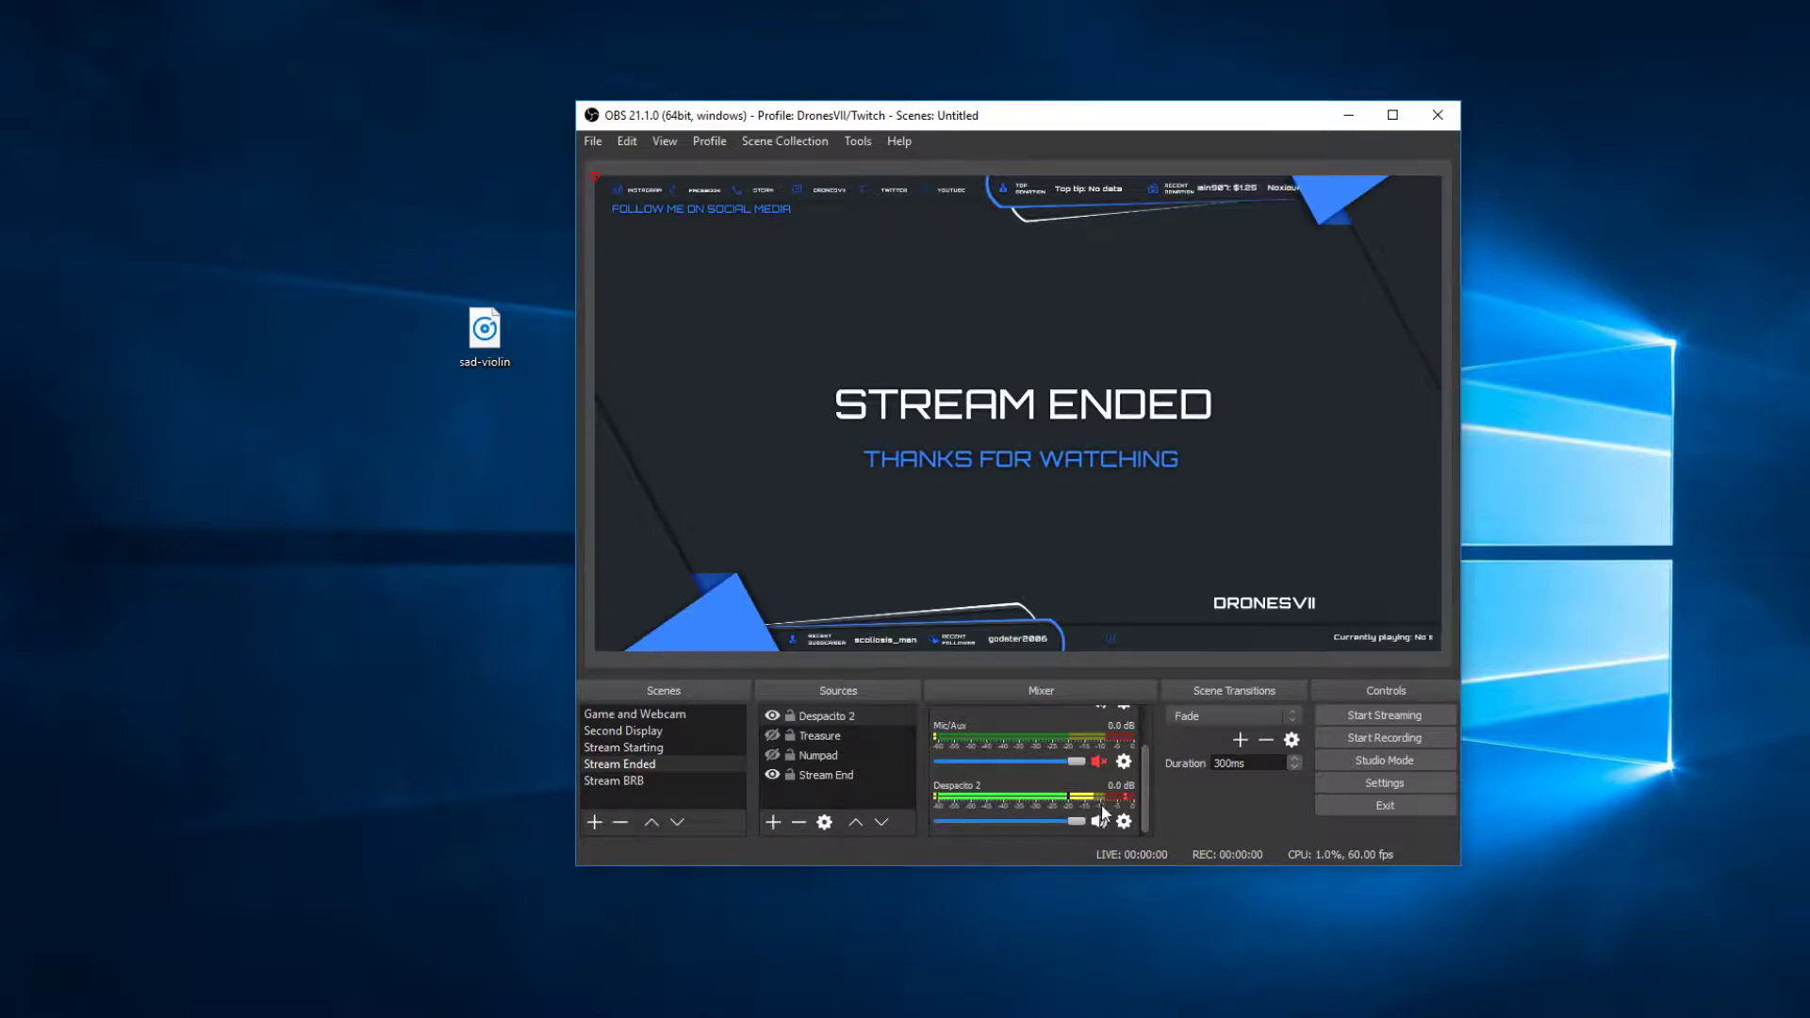
click(1097, 822)
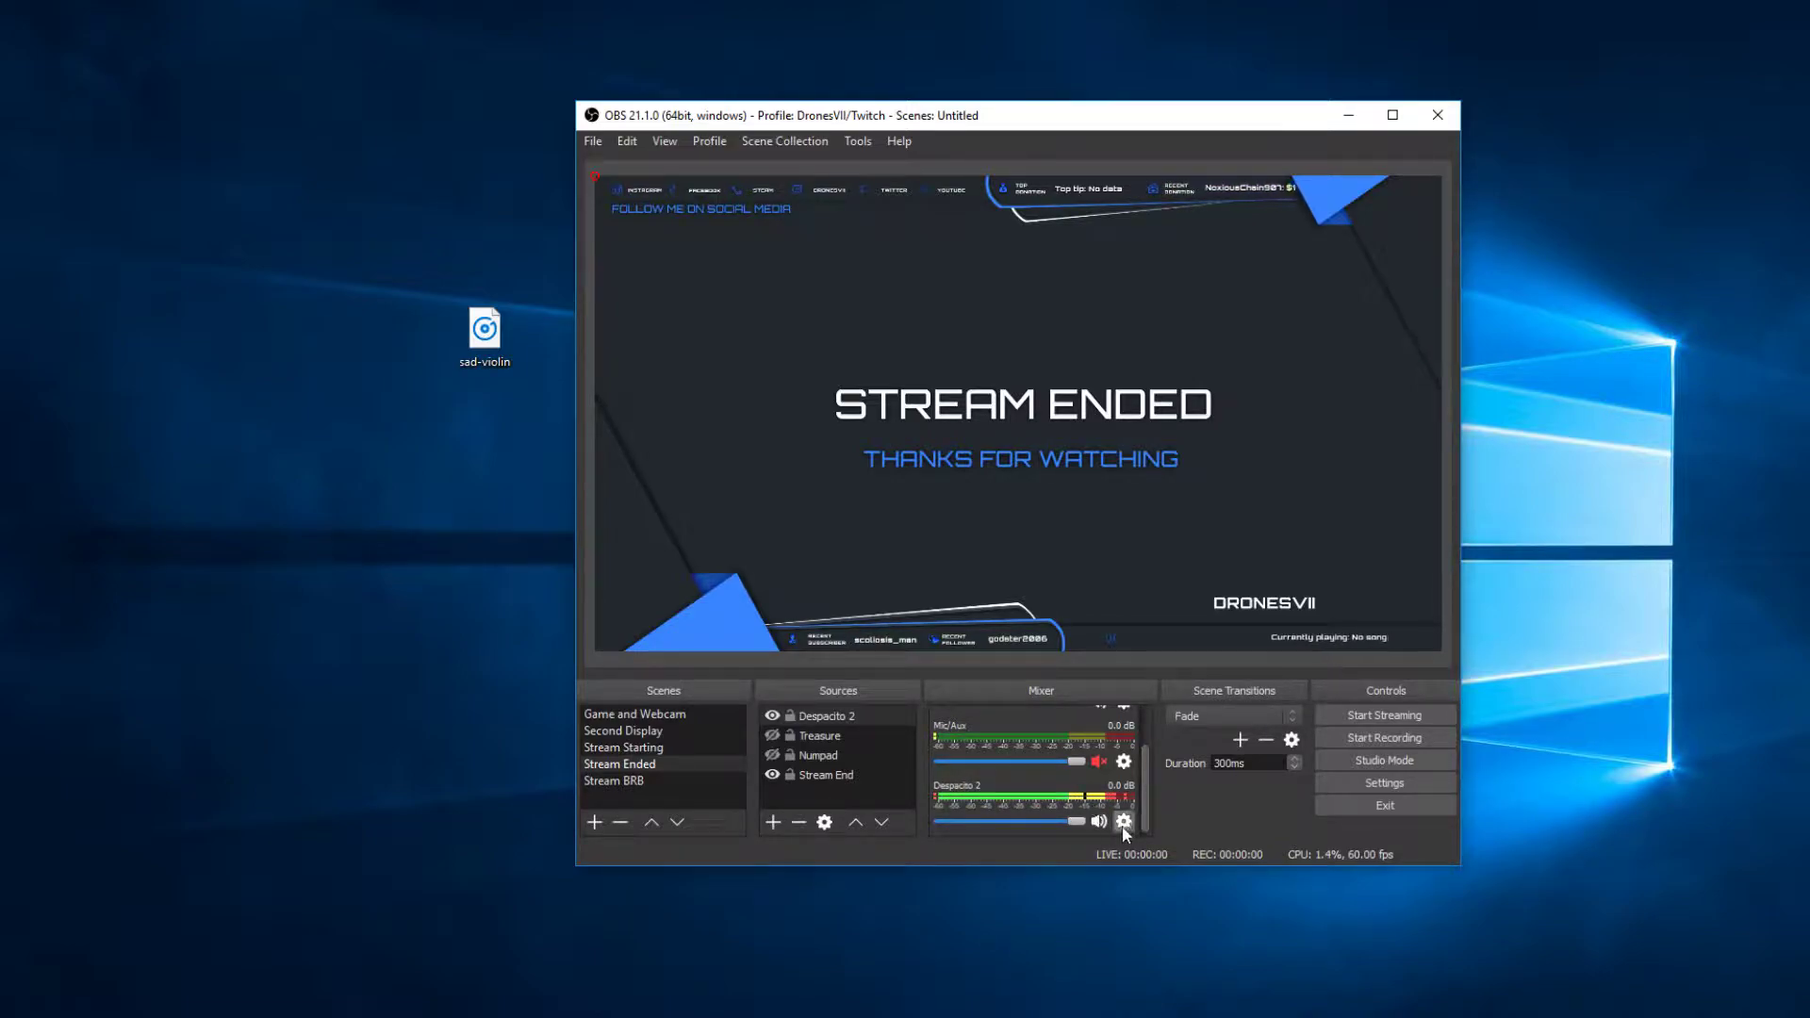
click(1122, 822)
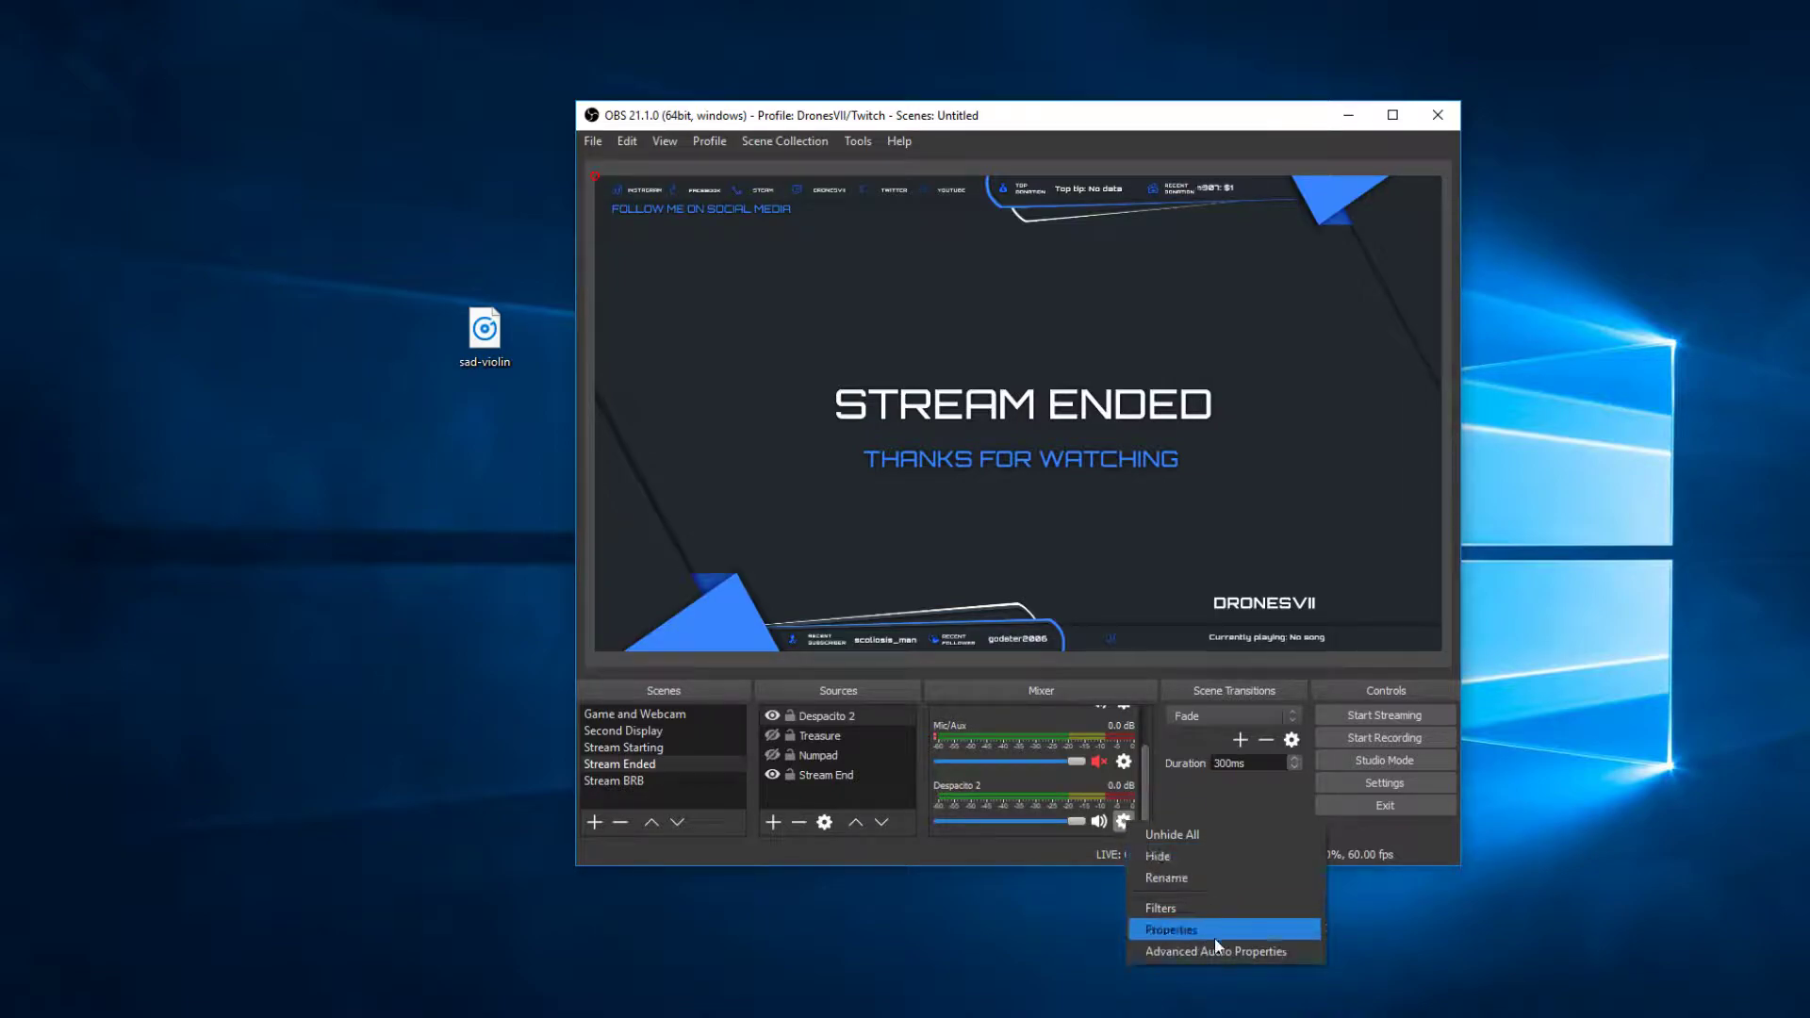
In Advanced Audio Properties, set Despacito 2's Audio Monitoring to Monitor and Output, then close.
click(1214, 950)
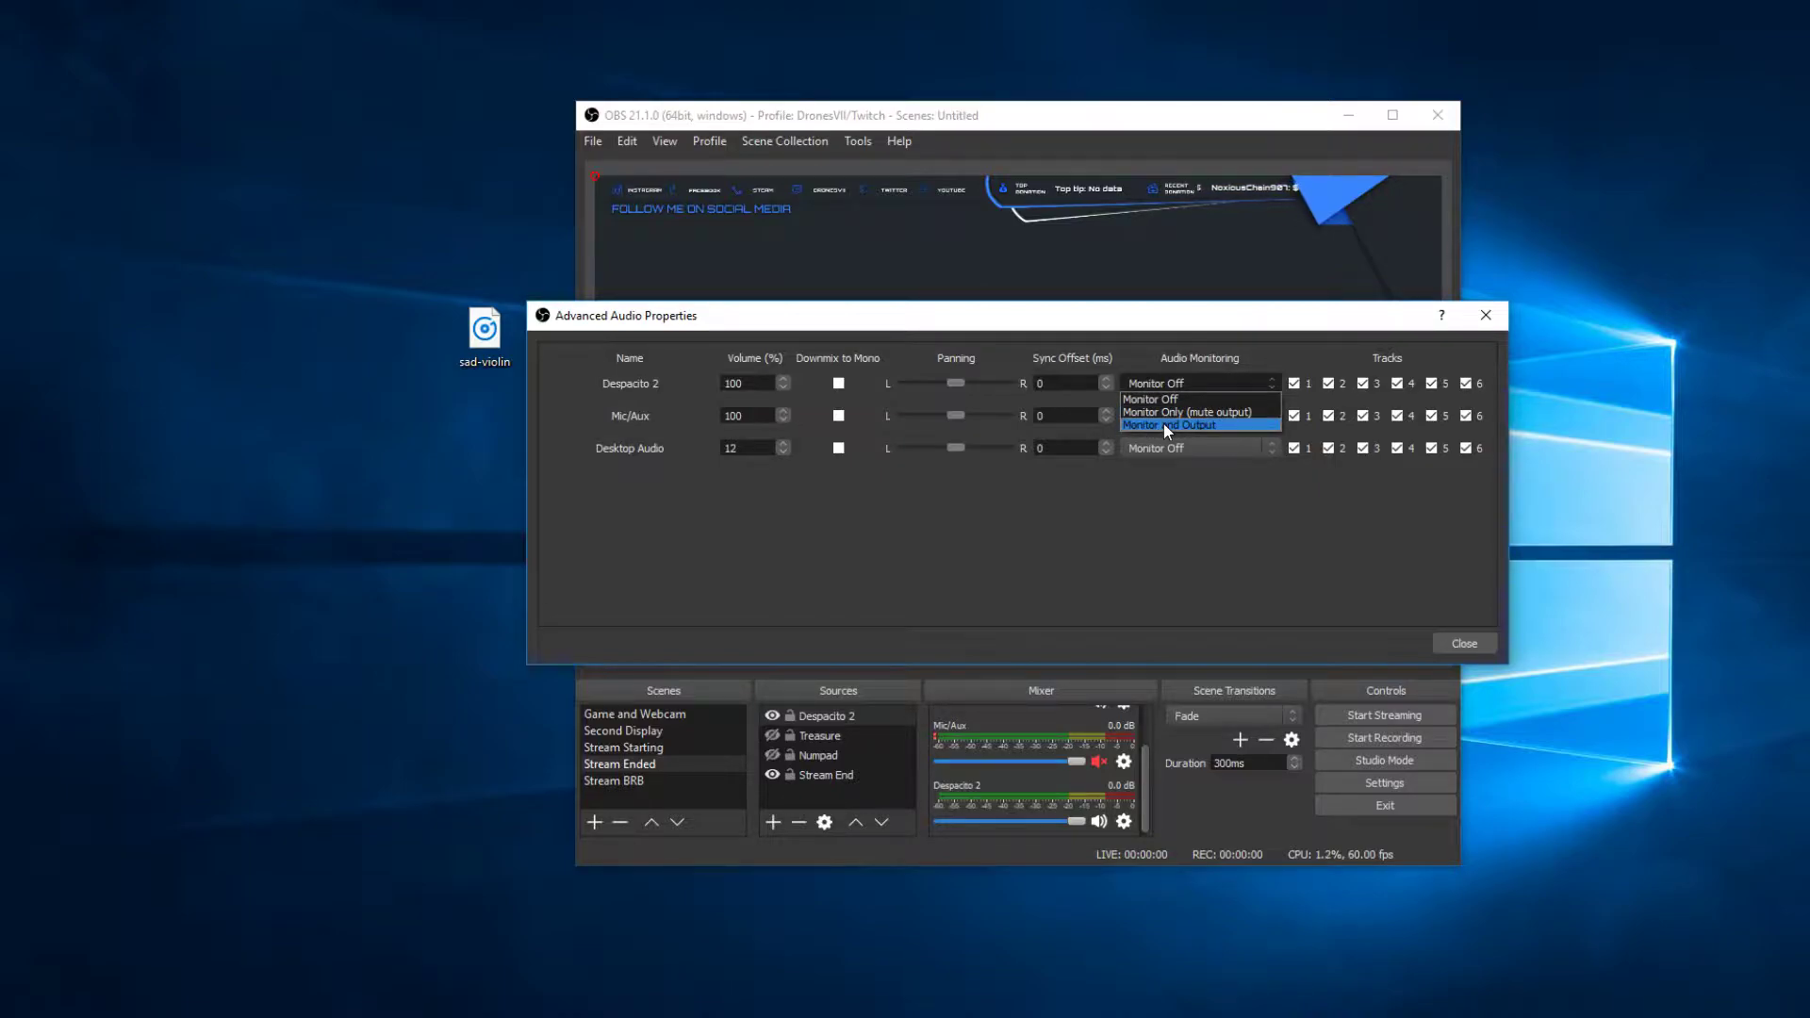
click(1169, 425)
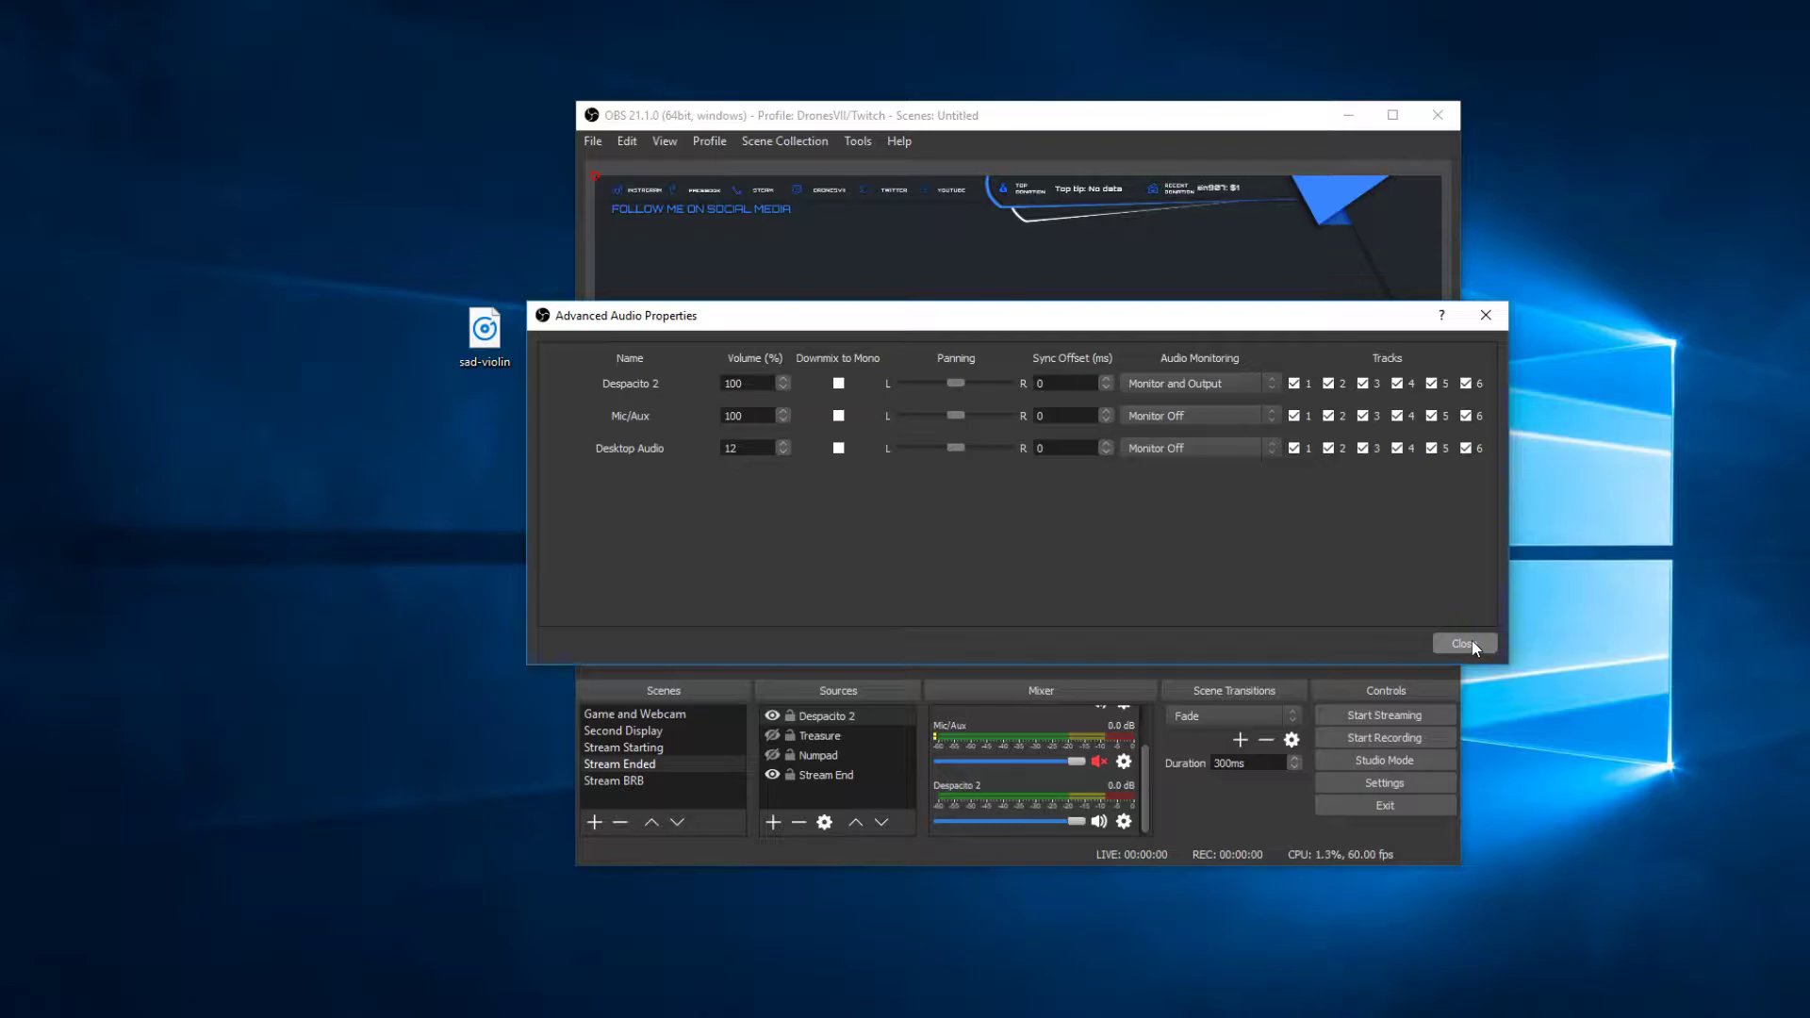
click(1463, 643)
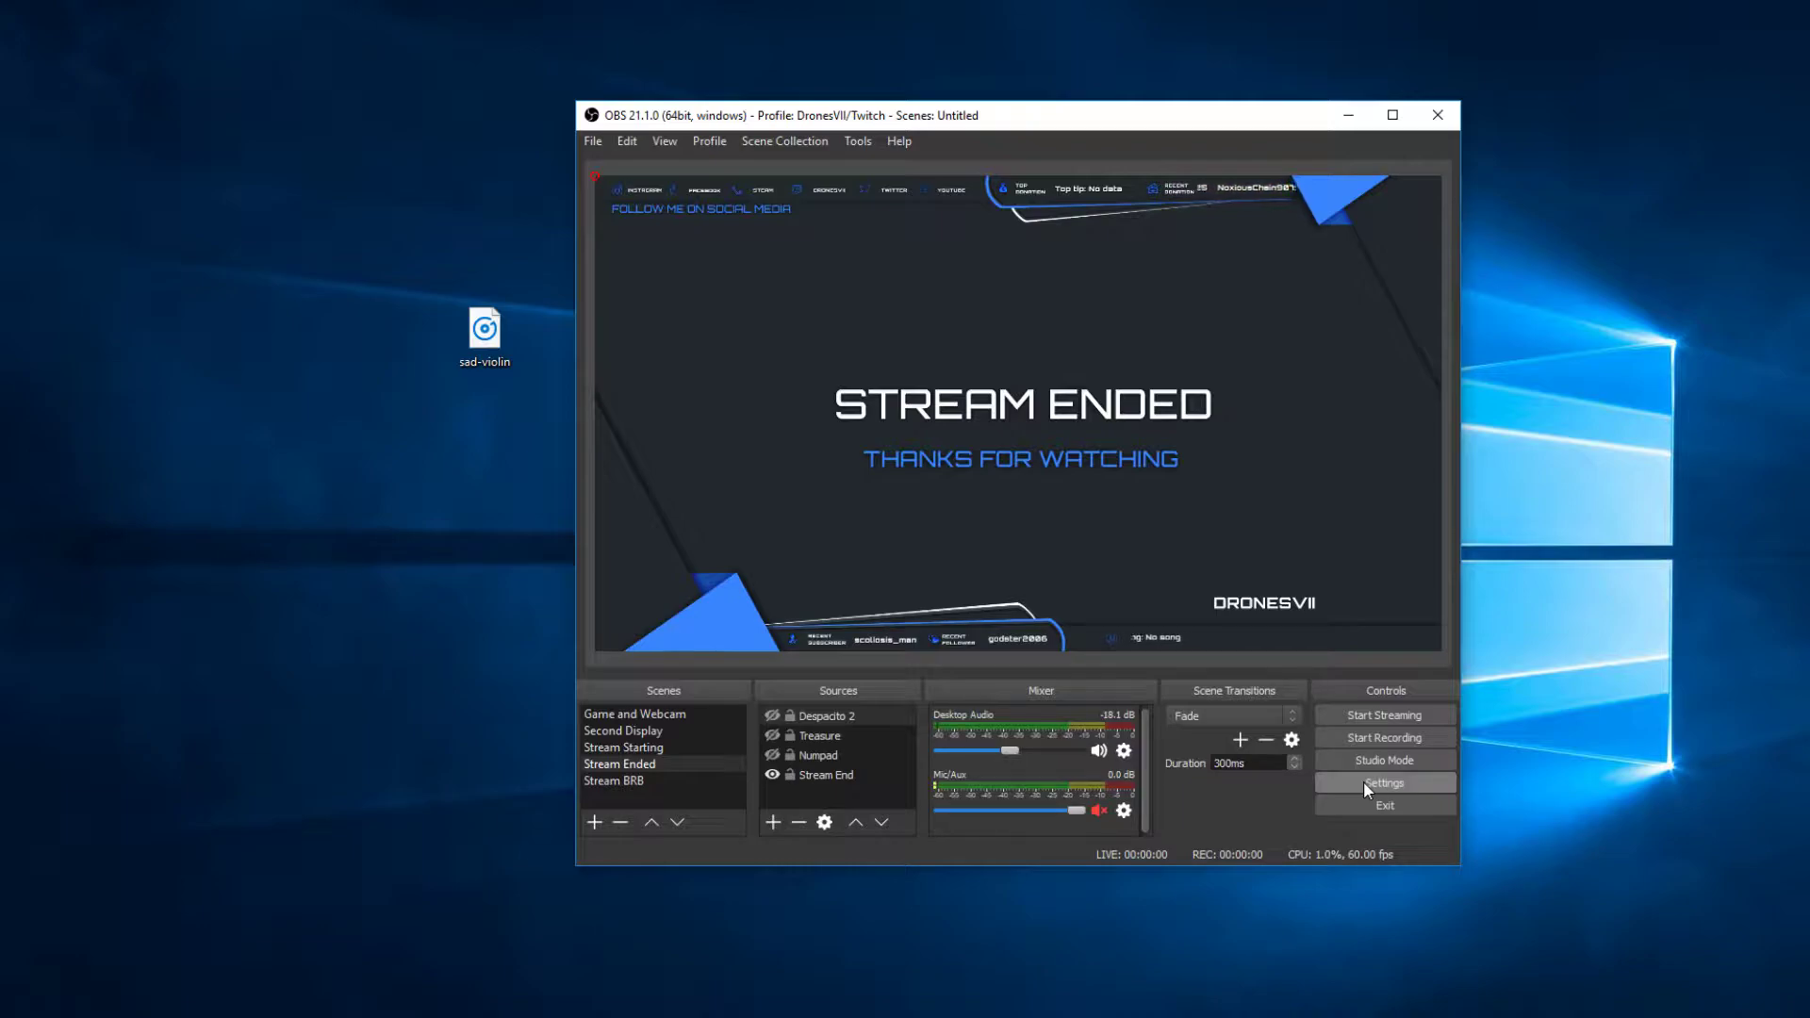
Reach the Hotkeys settings and scroll down to the Stream Ended scene's entries.
click(1382, 782)
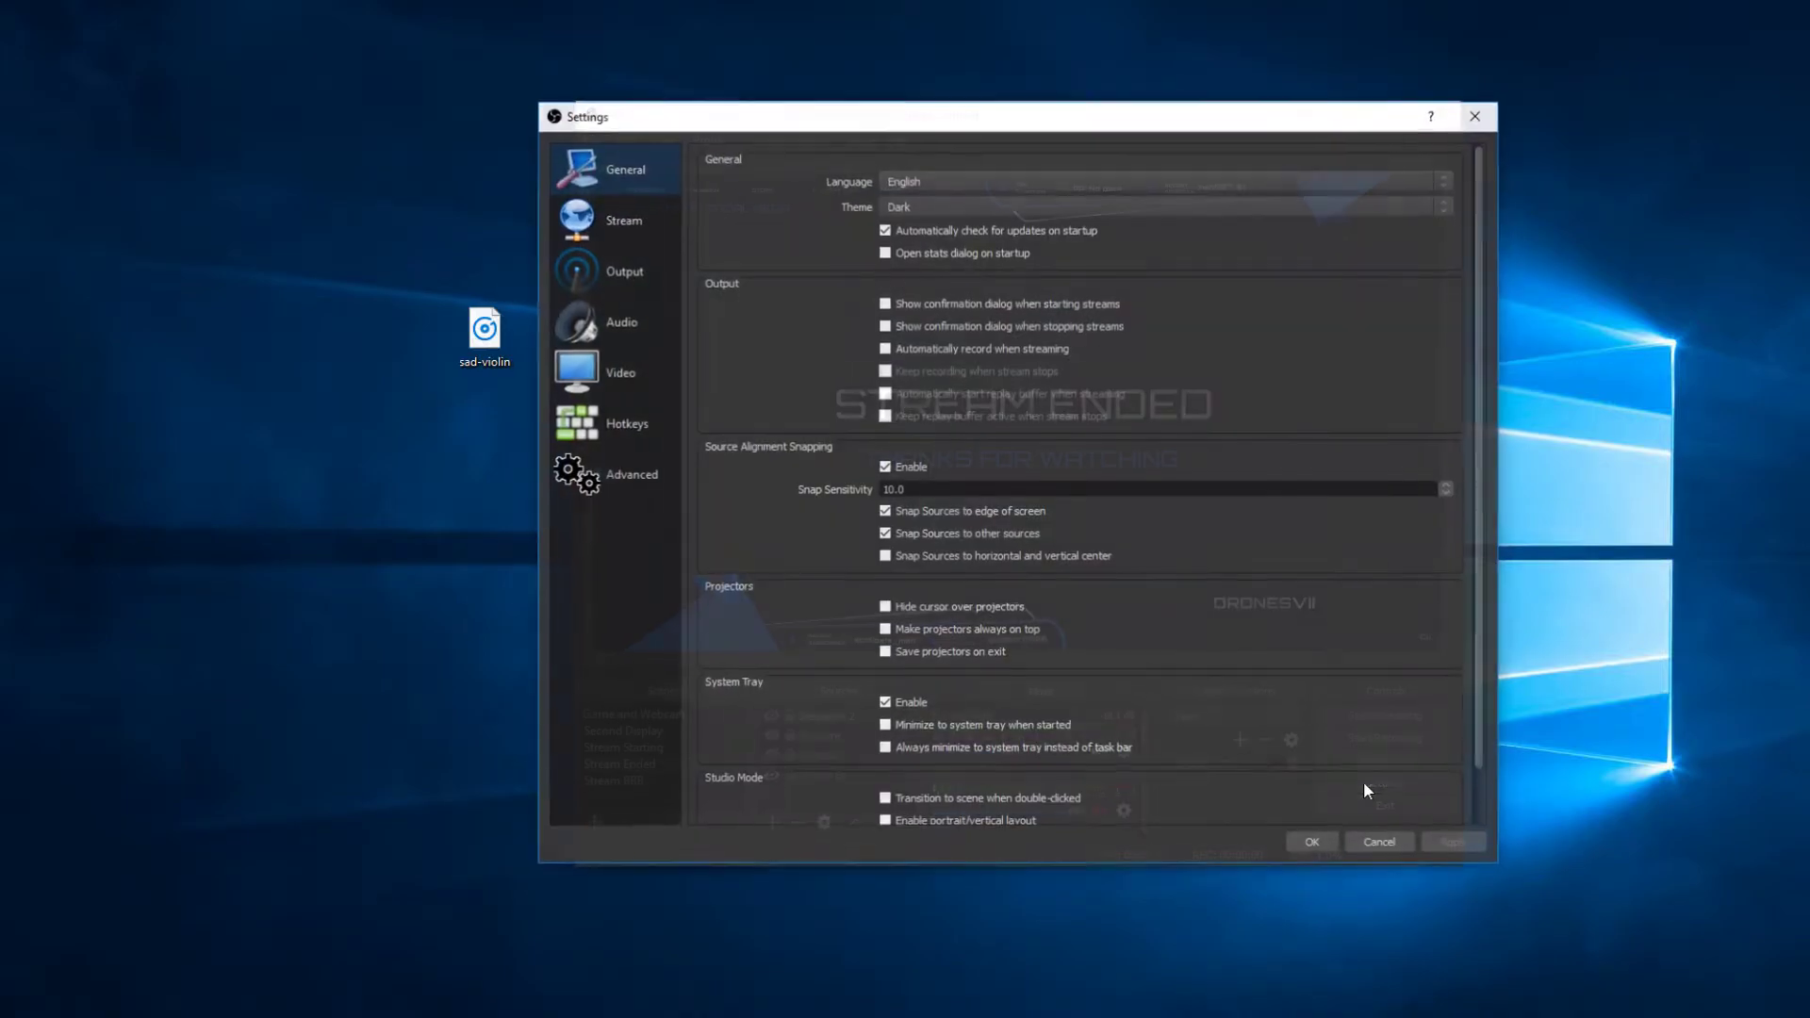
click(626, 422)
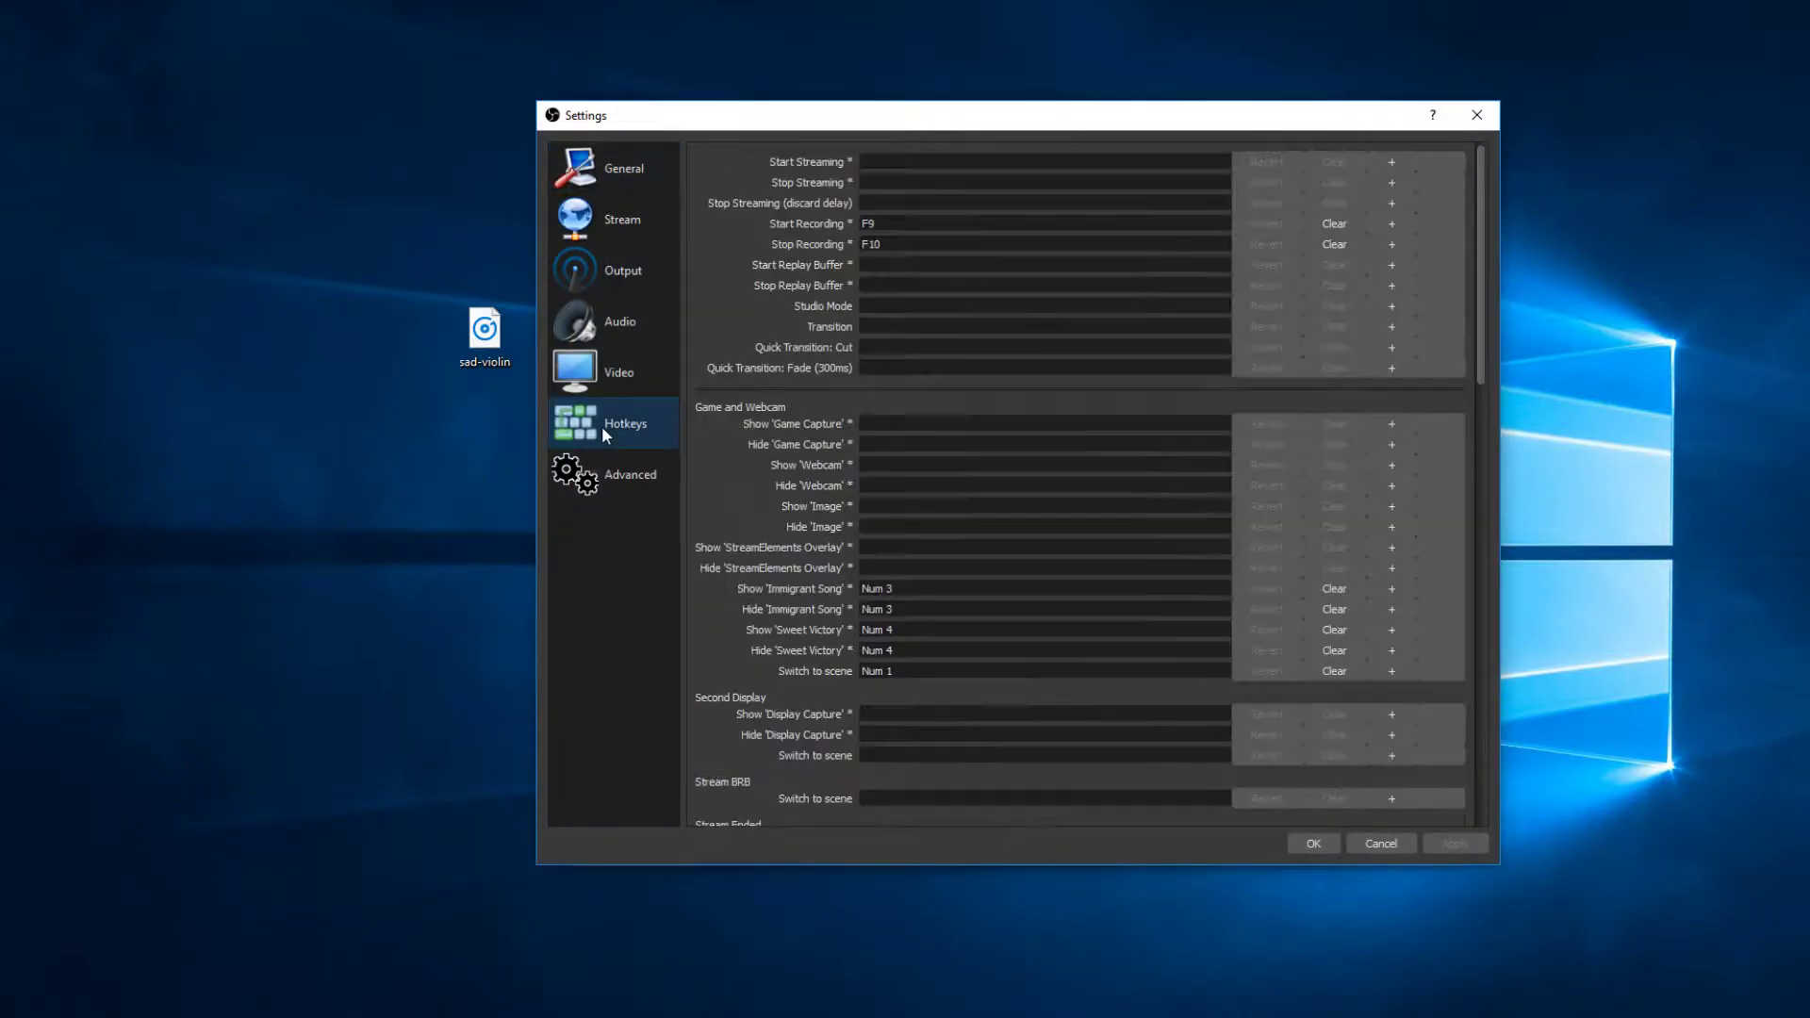
scroll(down, 3)
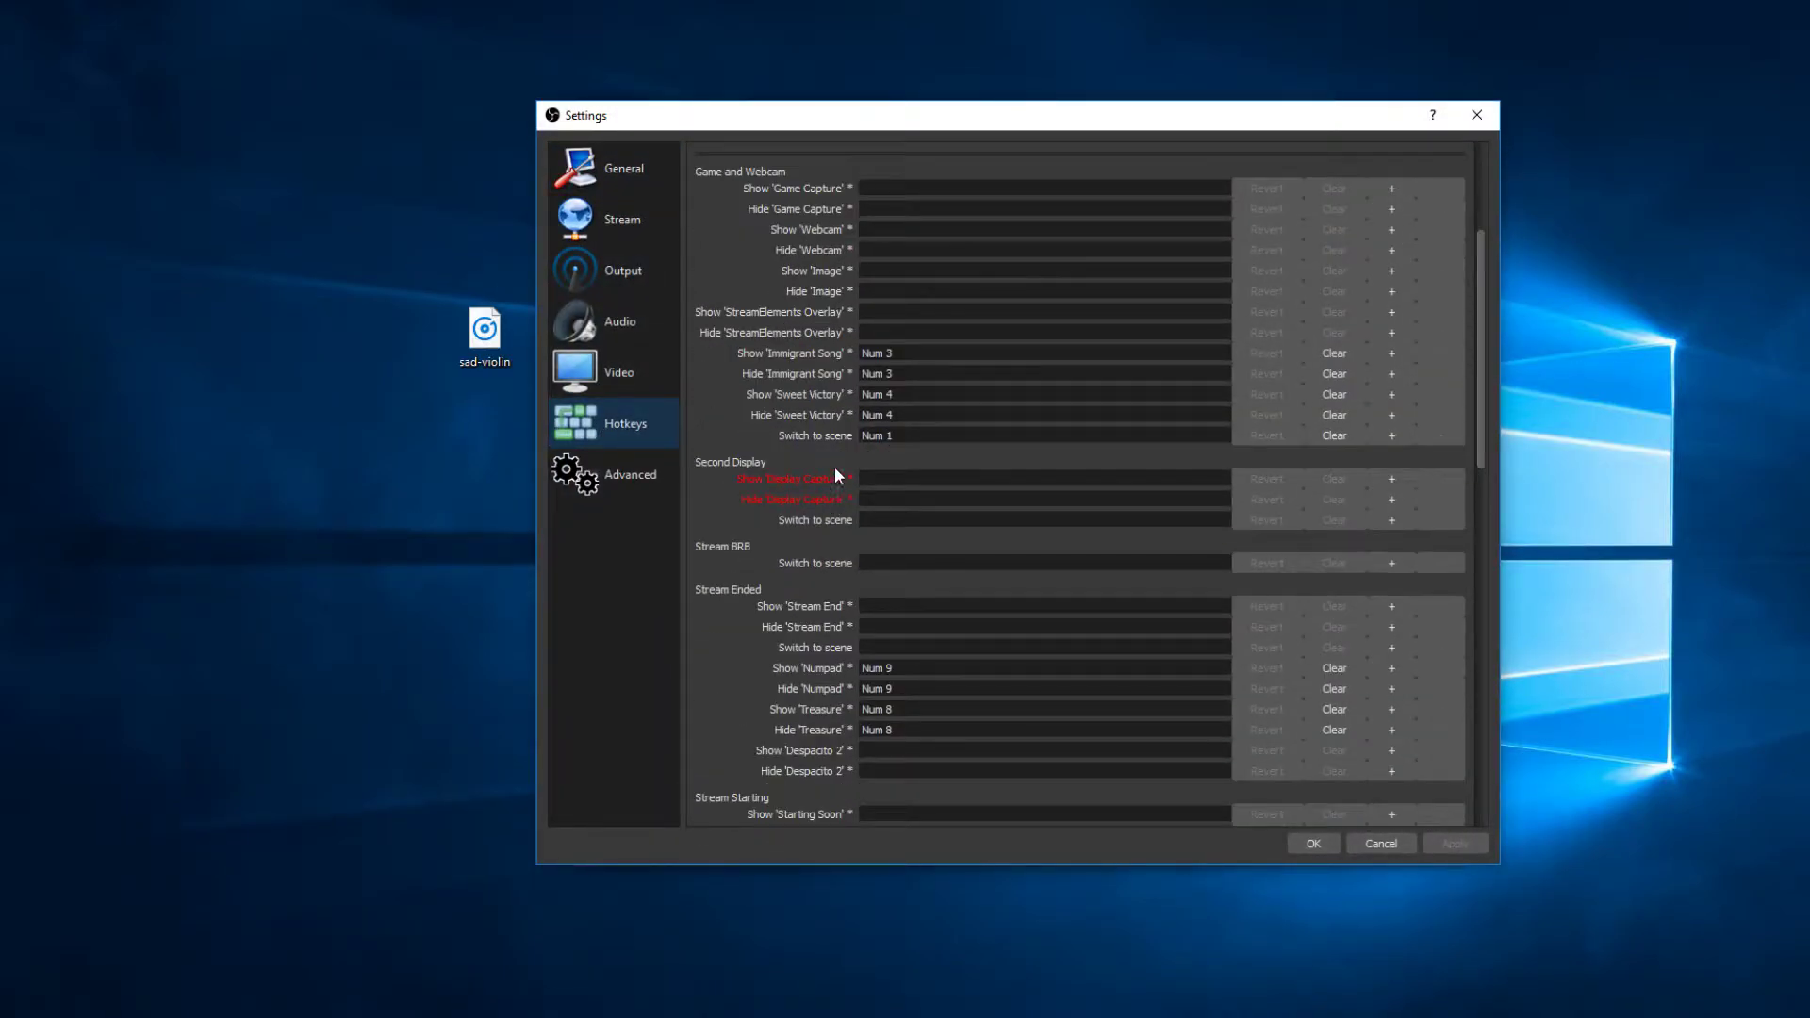
scroll(down, 3)
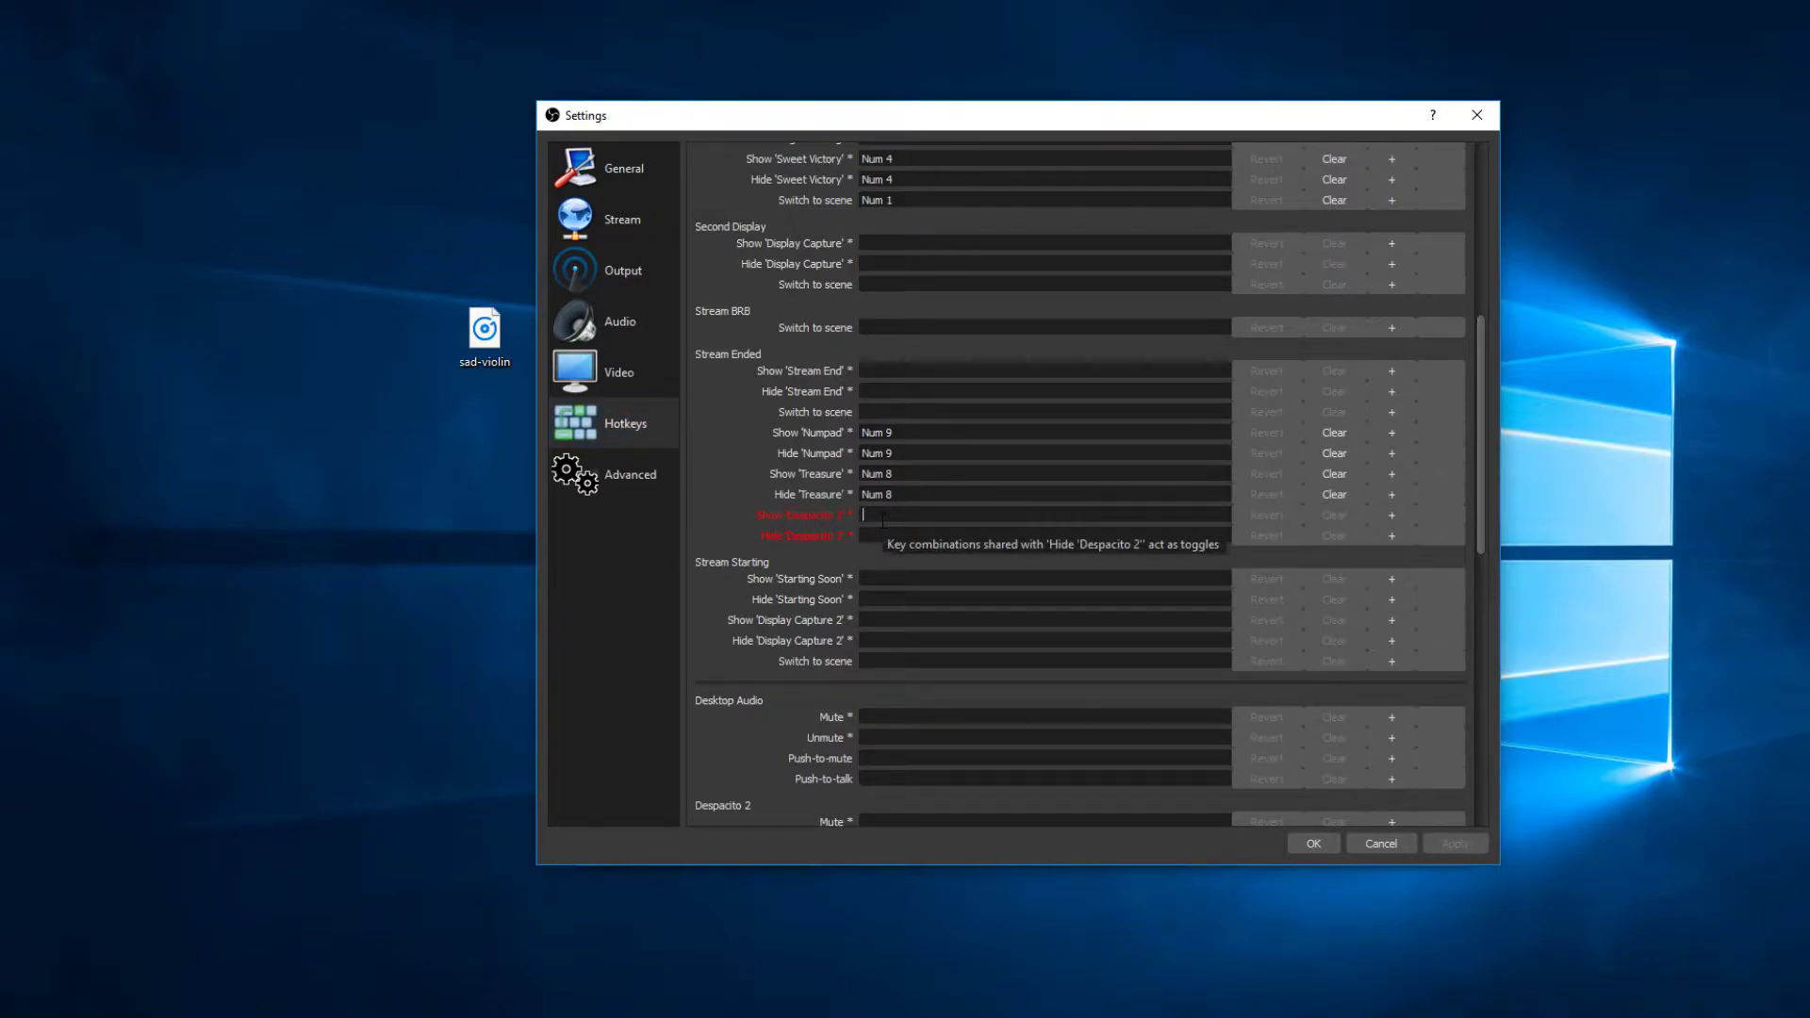
Bind Num 6 to both Show and Hide 'Despacito 2', clearing a mistaken 'L' entry, and save.
text(L)
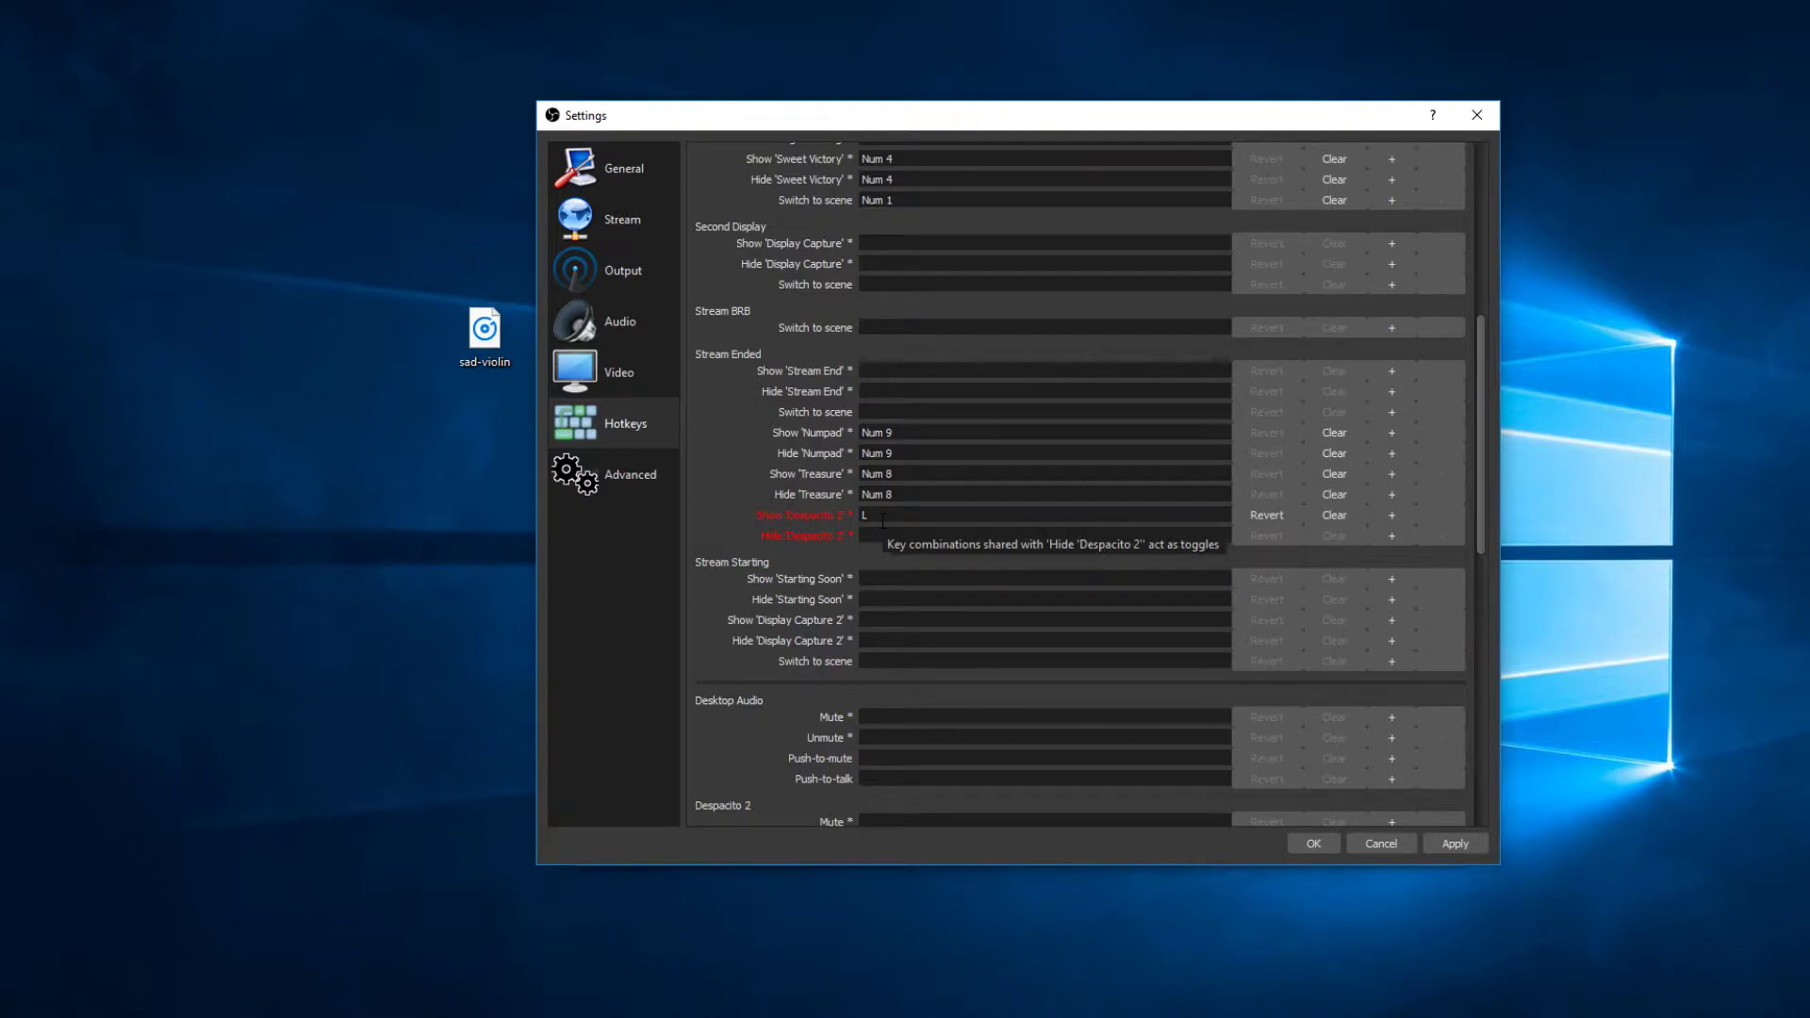
click(1333, 514)
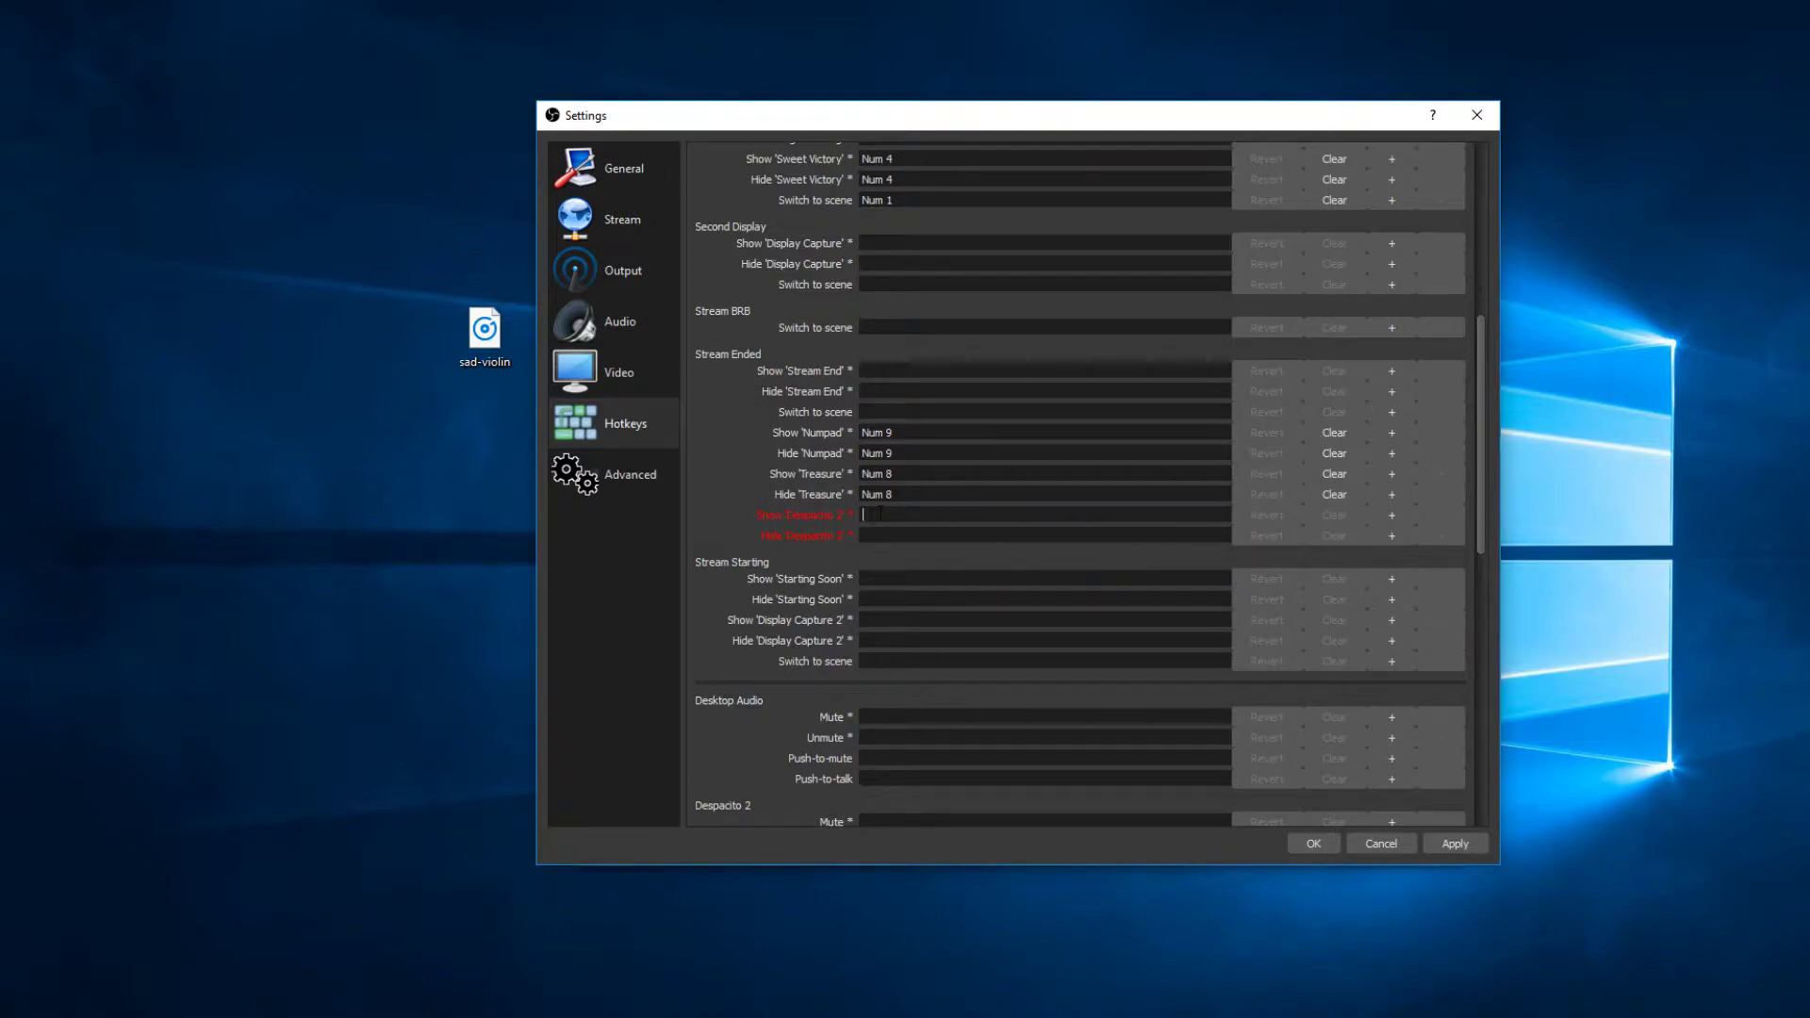
text(Num 6)
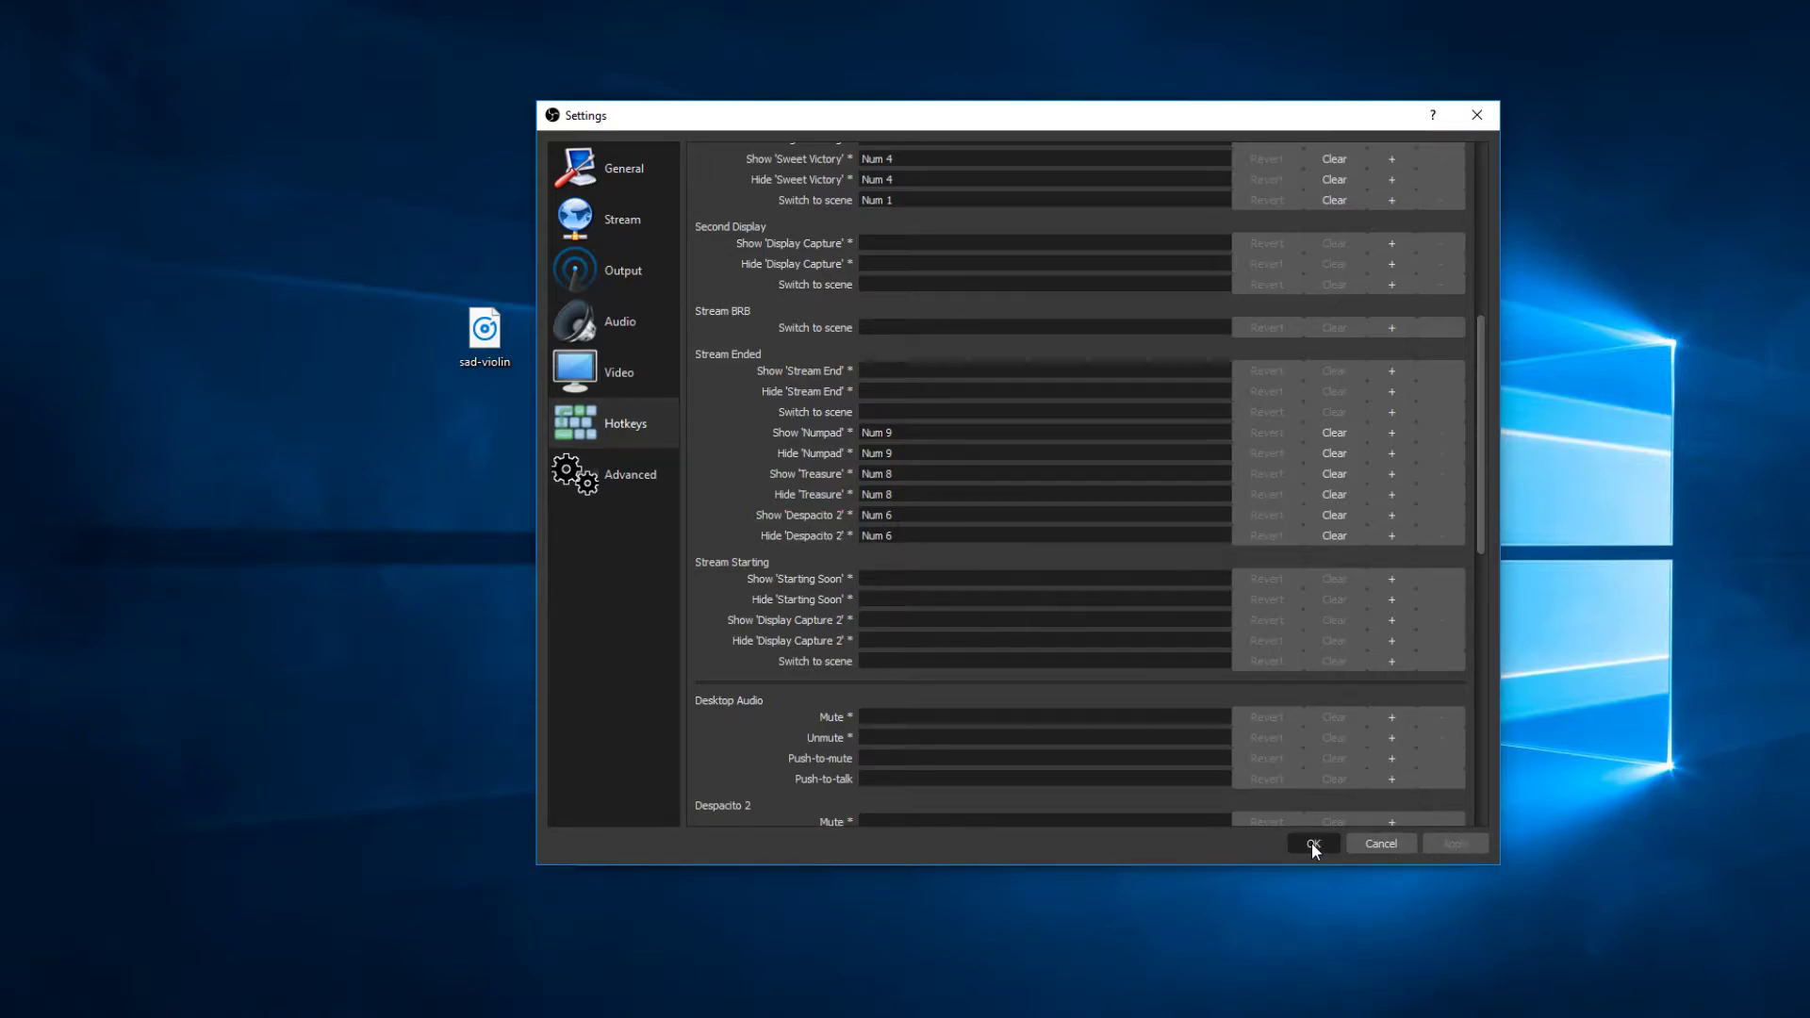
click(1313, 844)
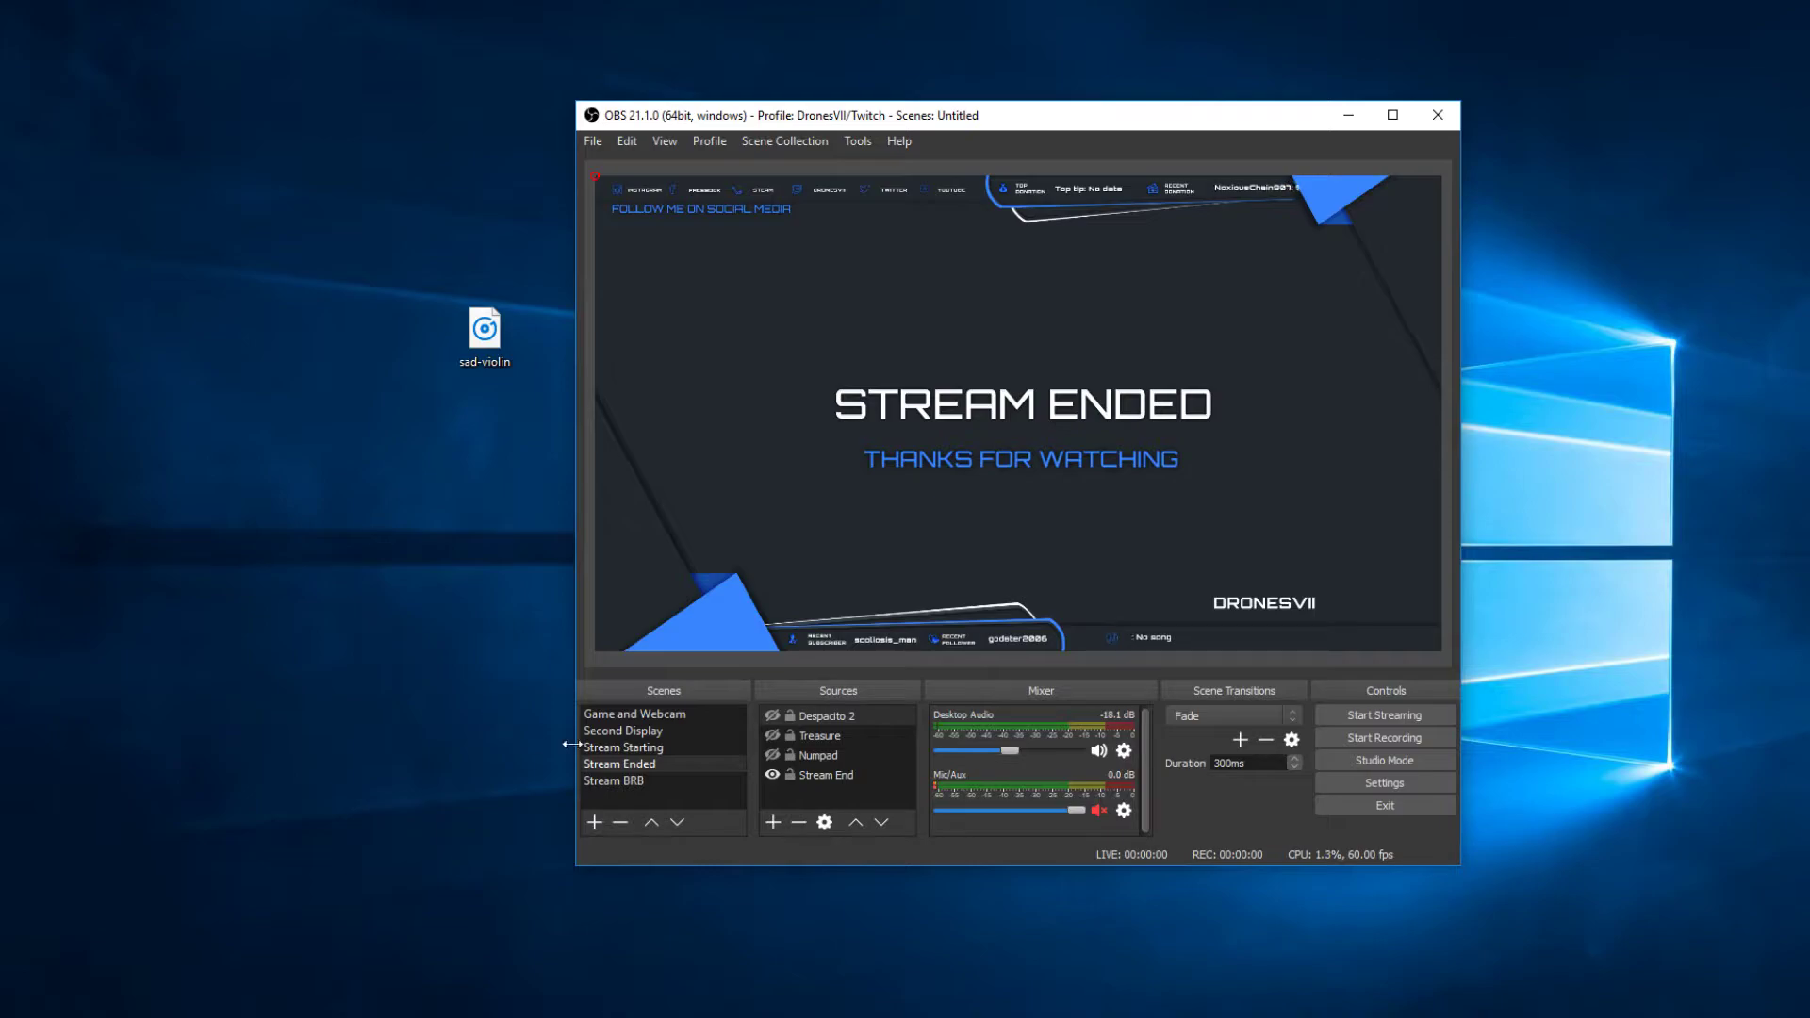